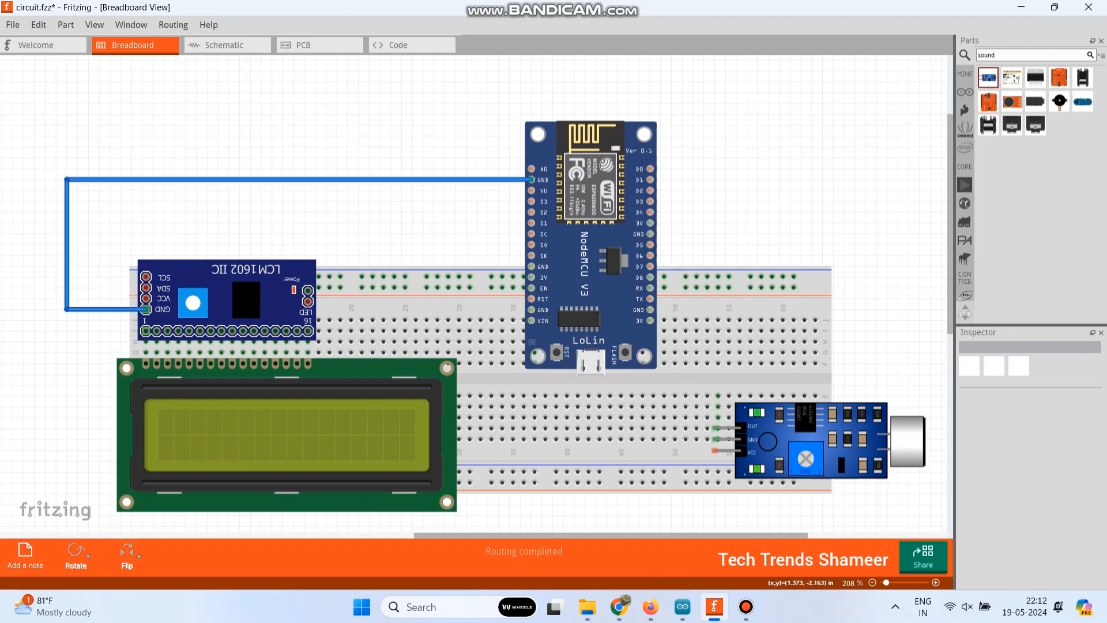
mouse_move(148, 297)
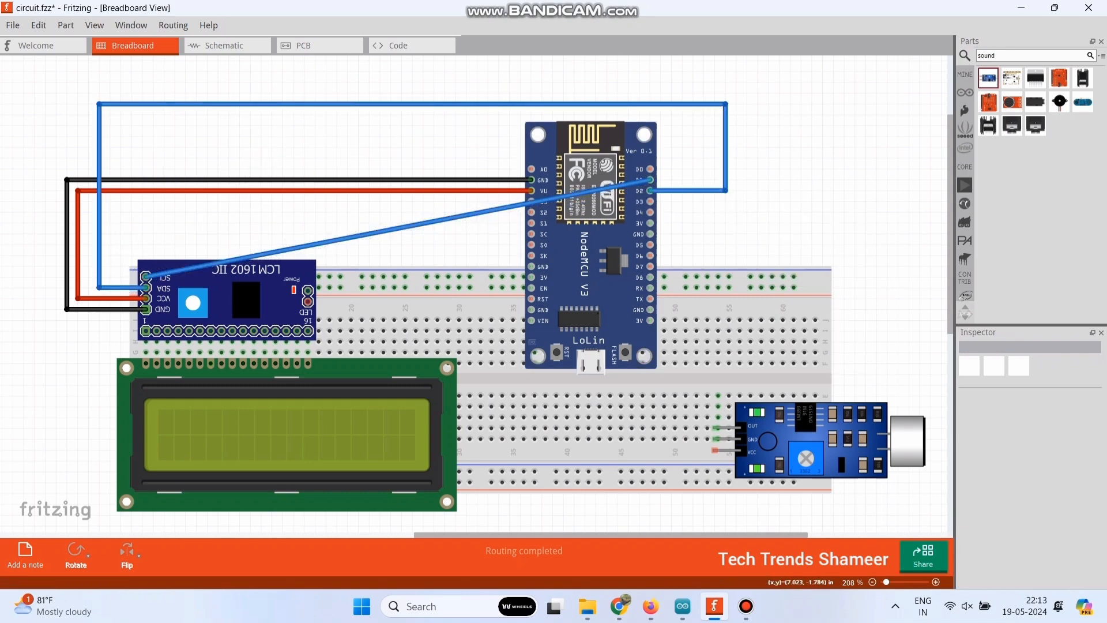
Wire the I2C module's second data line to NodeMCU pin D1.
click(650, 191)
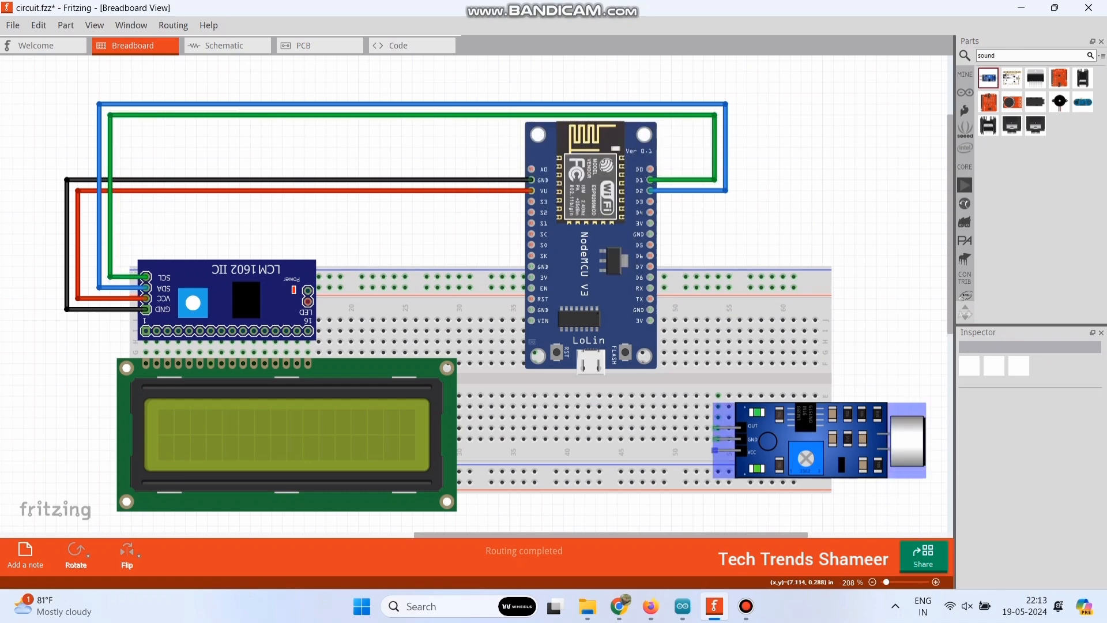
Run the sound sensor output wire to the NodeMCU and set its wire colour.
drag(647, 222, 719, 445)
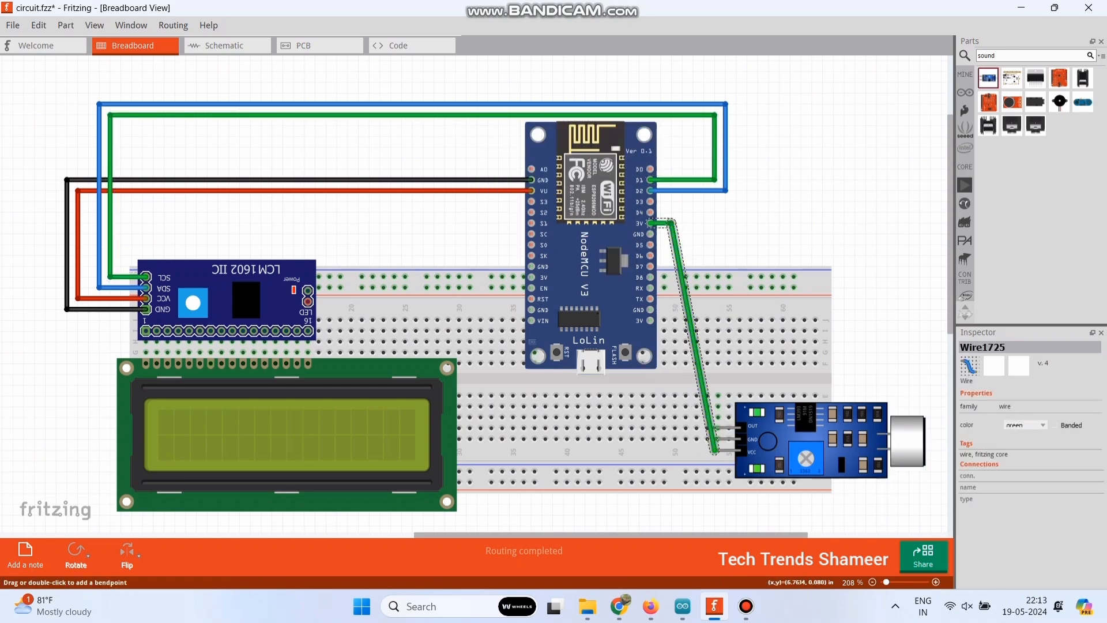
right_click(685, 452)
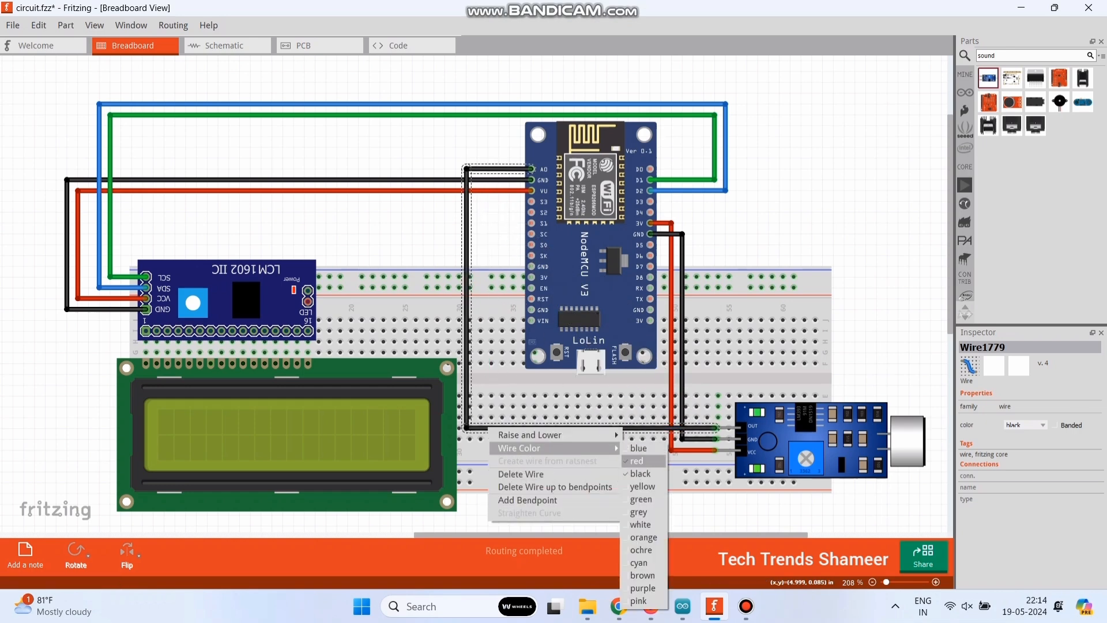
click(639, 562)
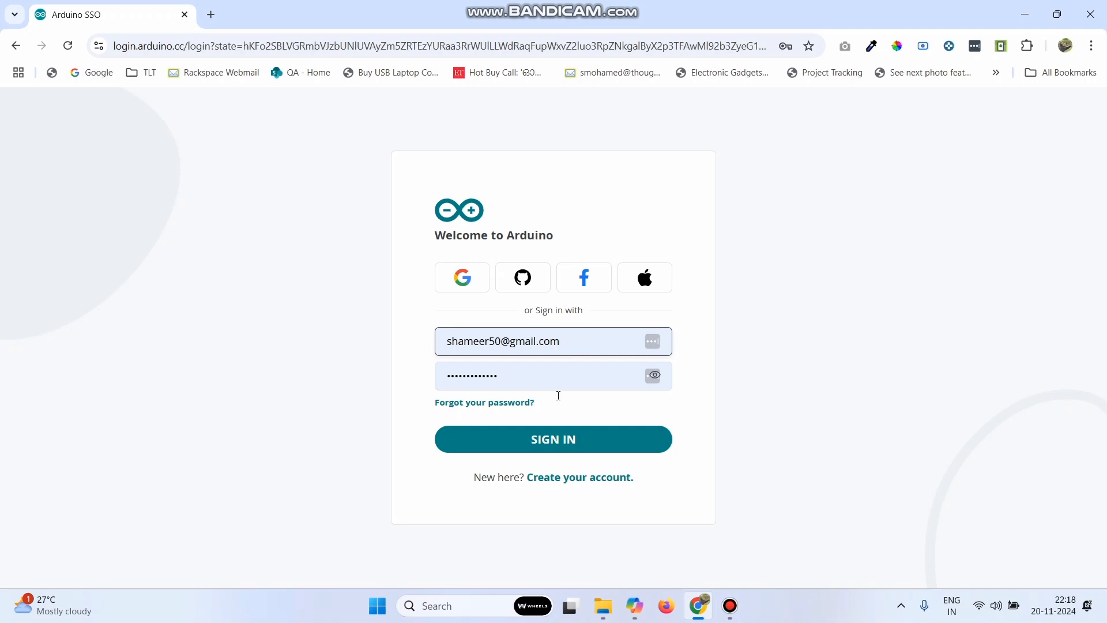
Sign in to Arduino Cloud and create a new Thing from the Things list.
click(553, 439)
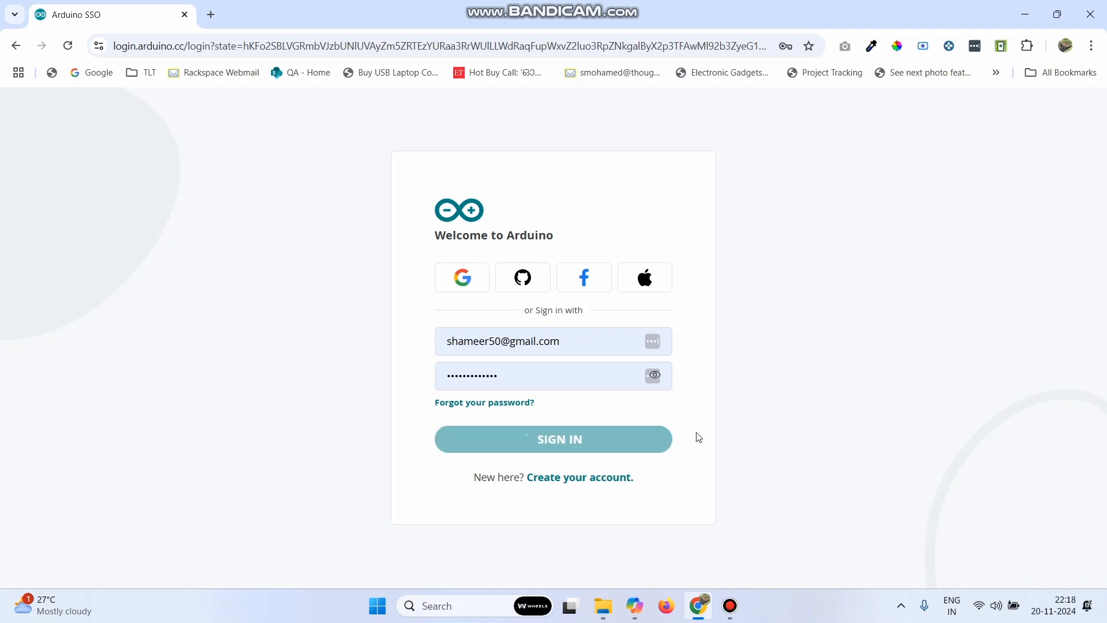
click(553, 438)
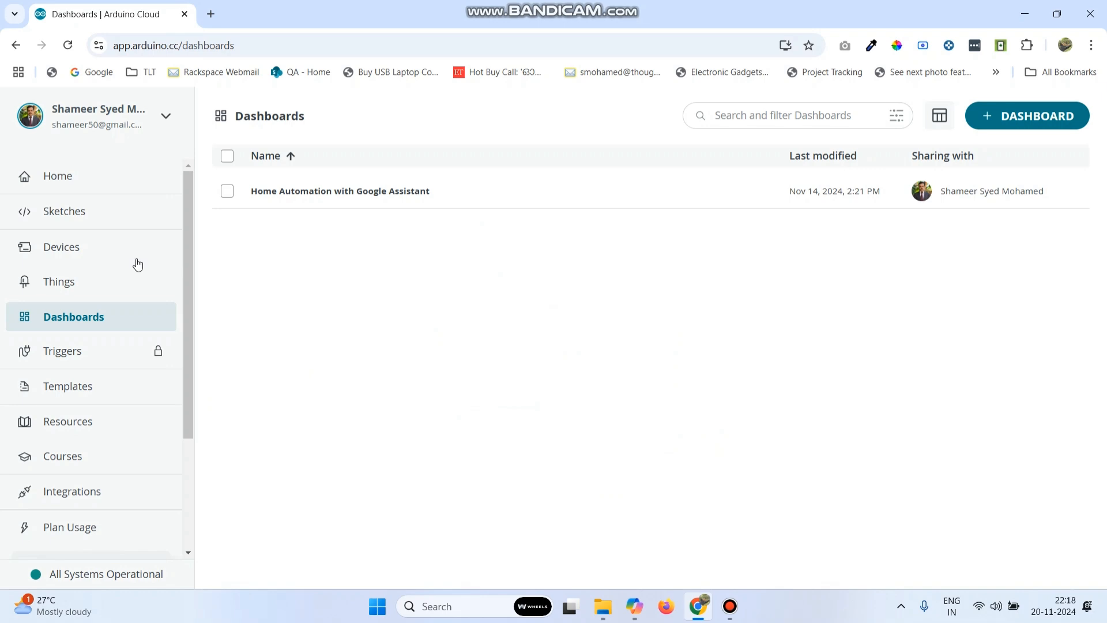
mouse_move(68, 288)
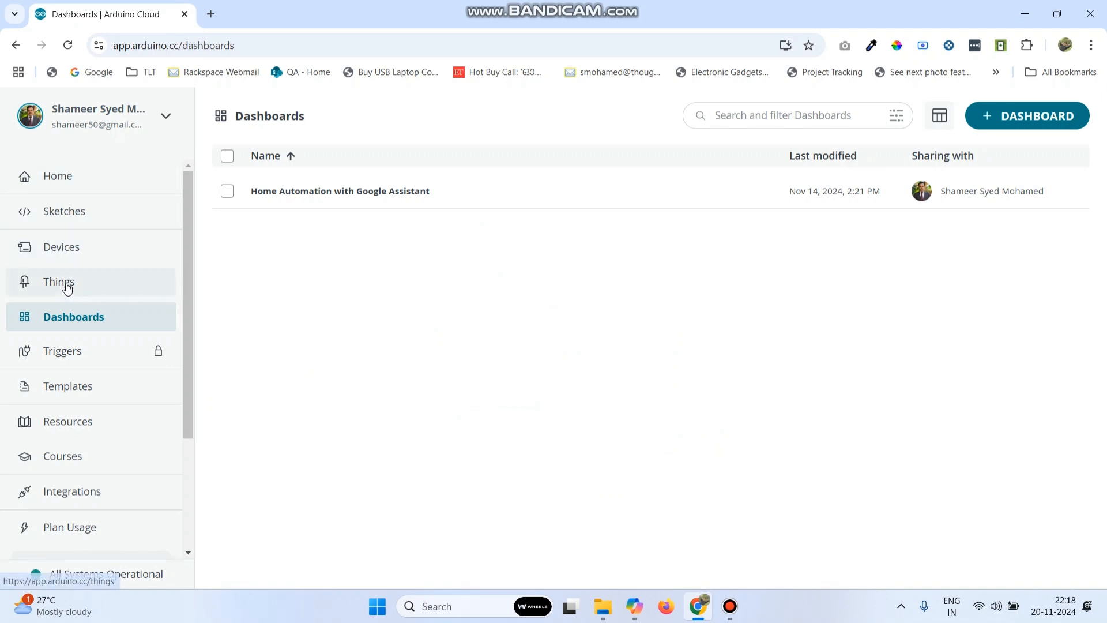
click(60, 281)
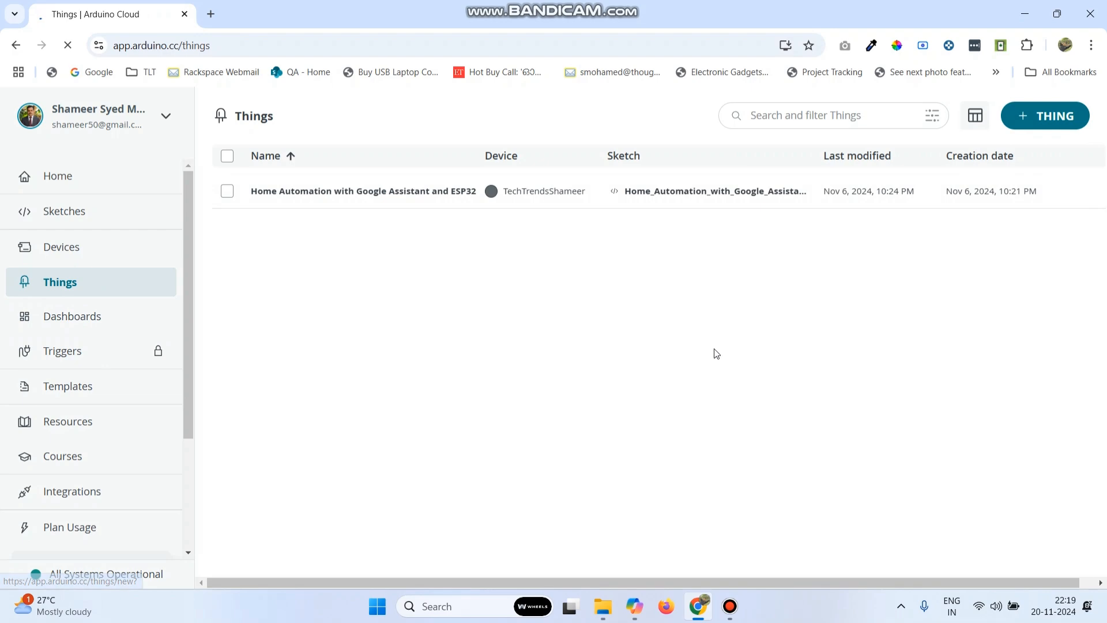
click(1045, 115)
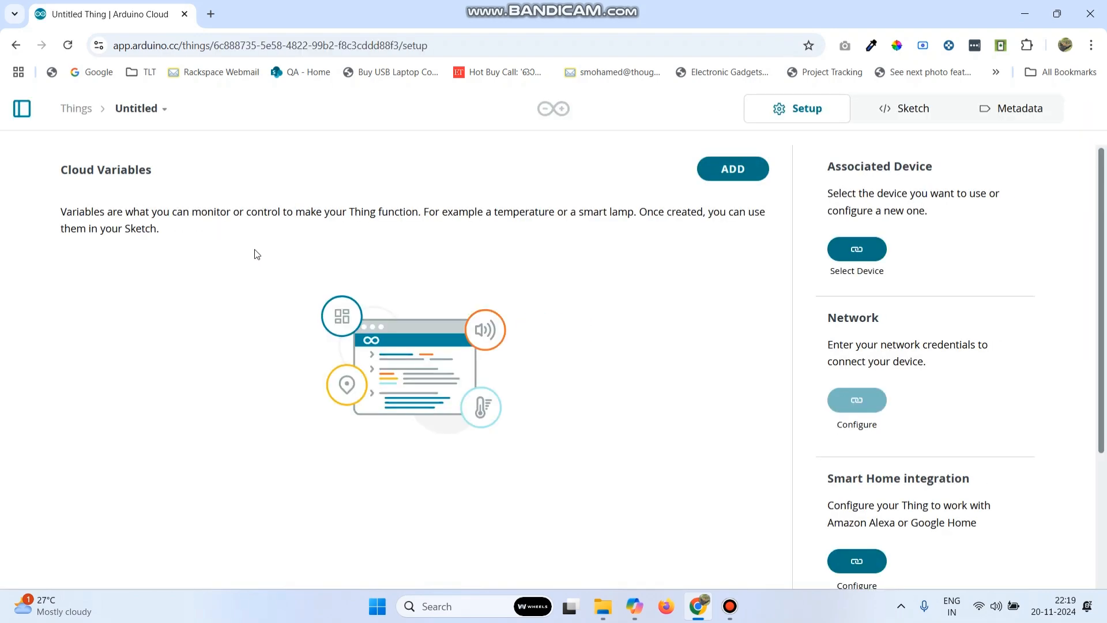
Rename the new Thing to 'Noise Pollution Monitoring'.
click(136, 109)
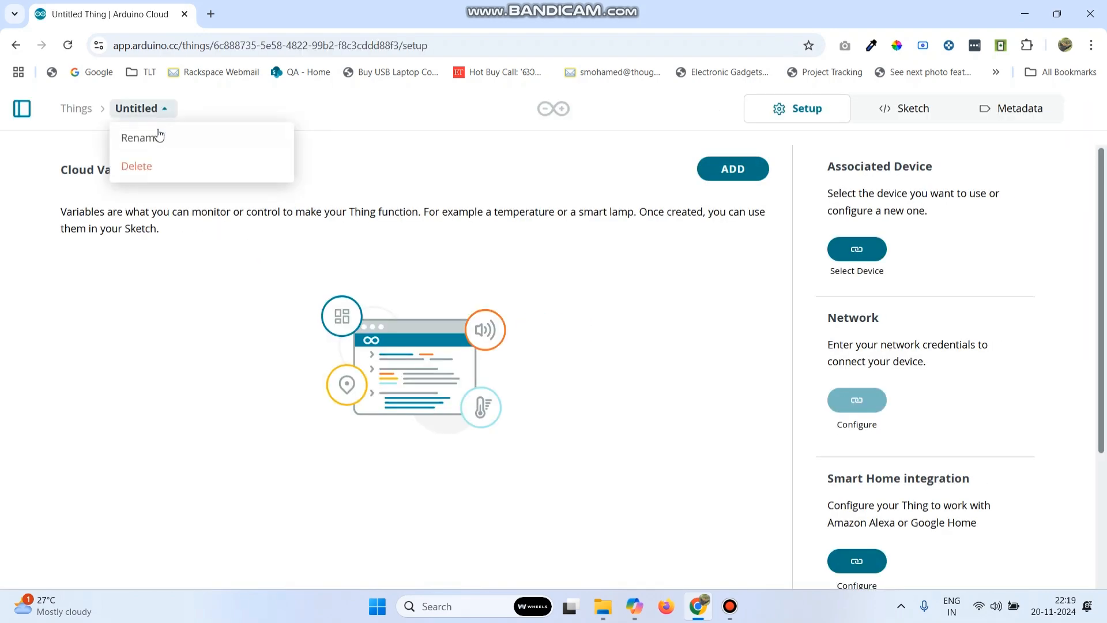
click(140, 137)
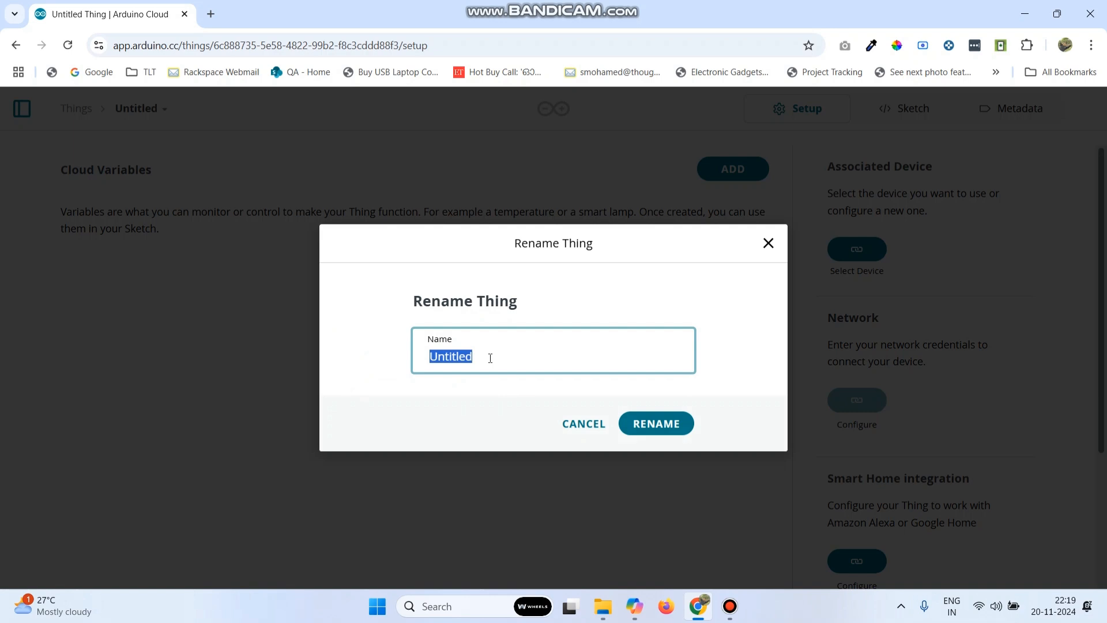
text(Noise Pollution Monitoring)
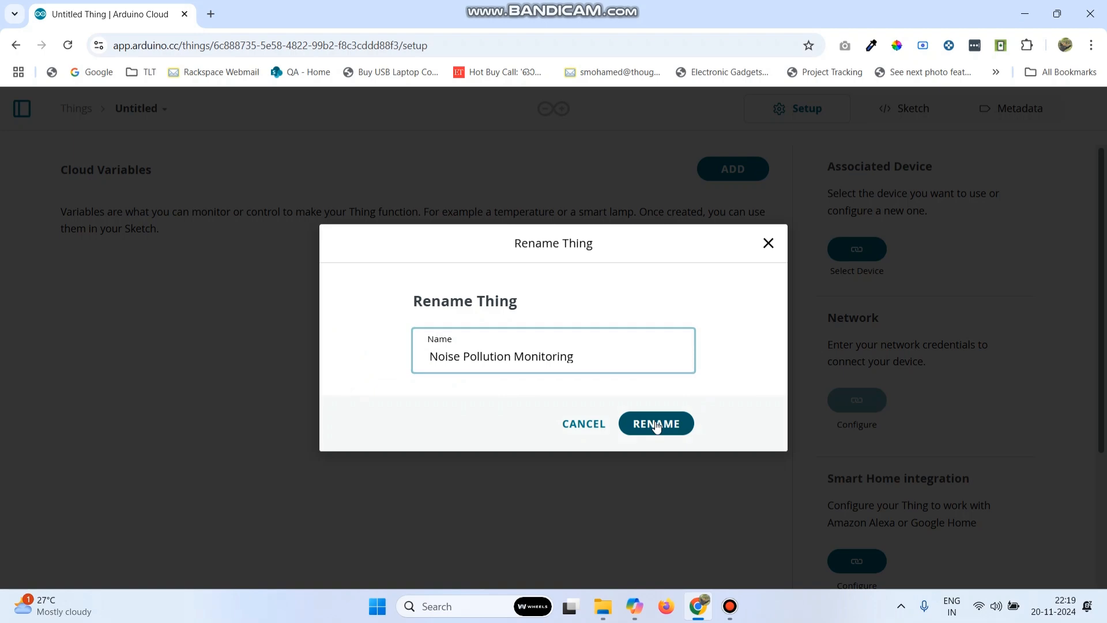
click(654, 423)
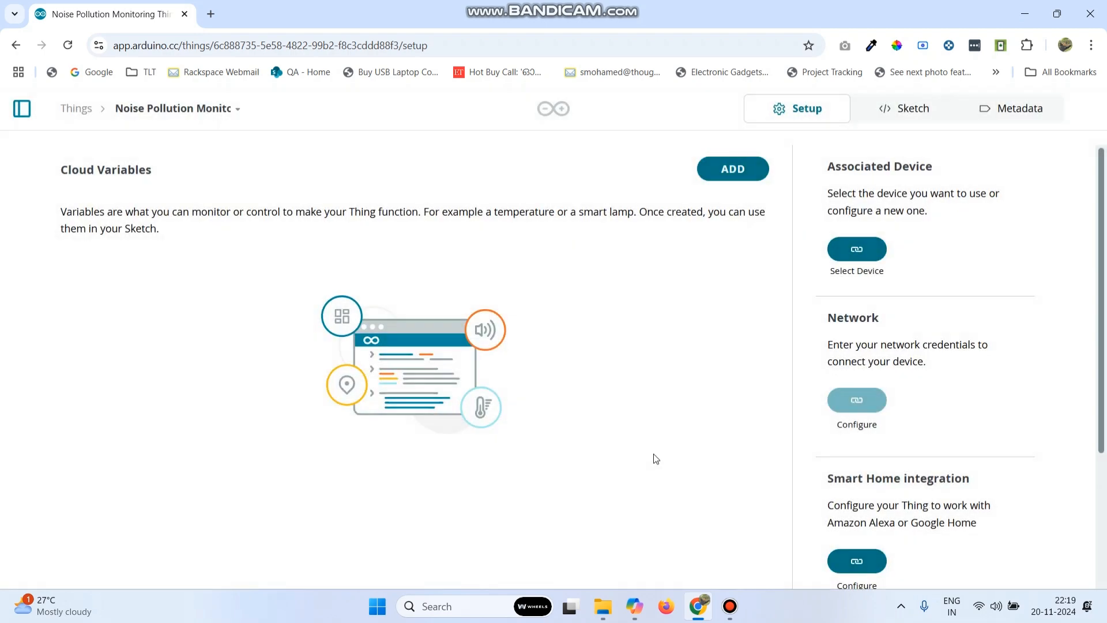
mouse_move(871, 259)
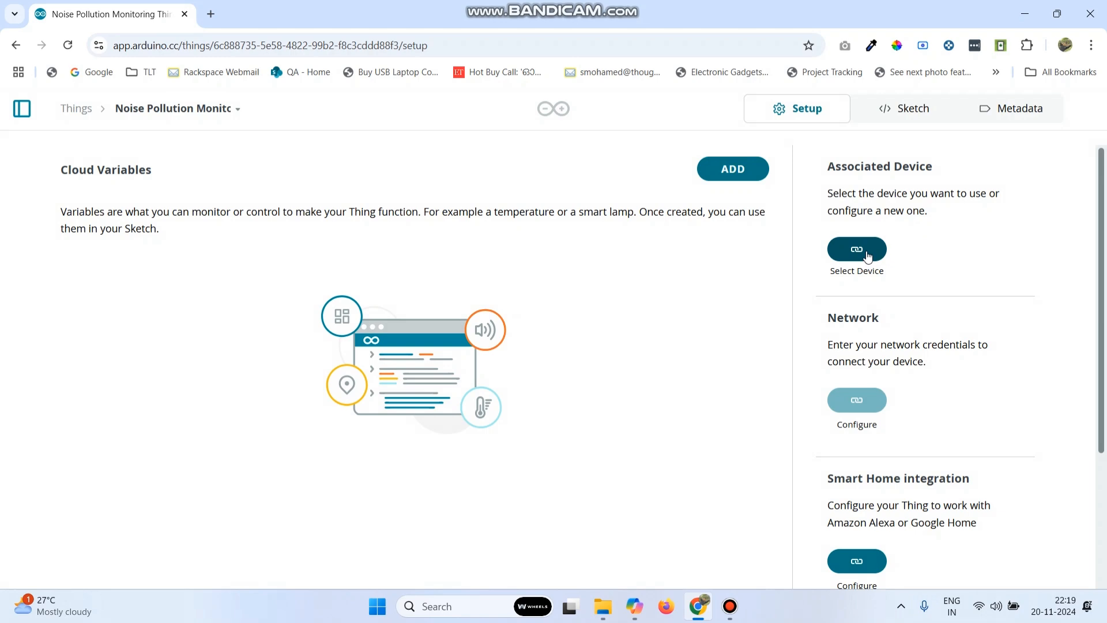
Set up a new NodeMCU 1.0 device named 'TechTrends' to associate with the Thing.
click(856, 249)
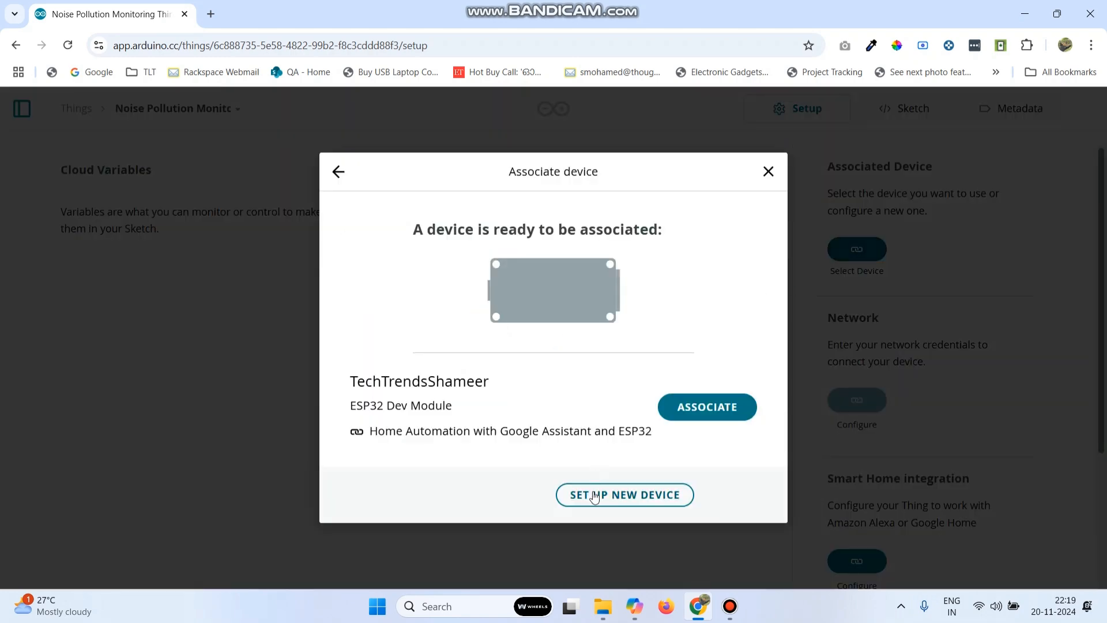
click(624, 495)
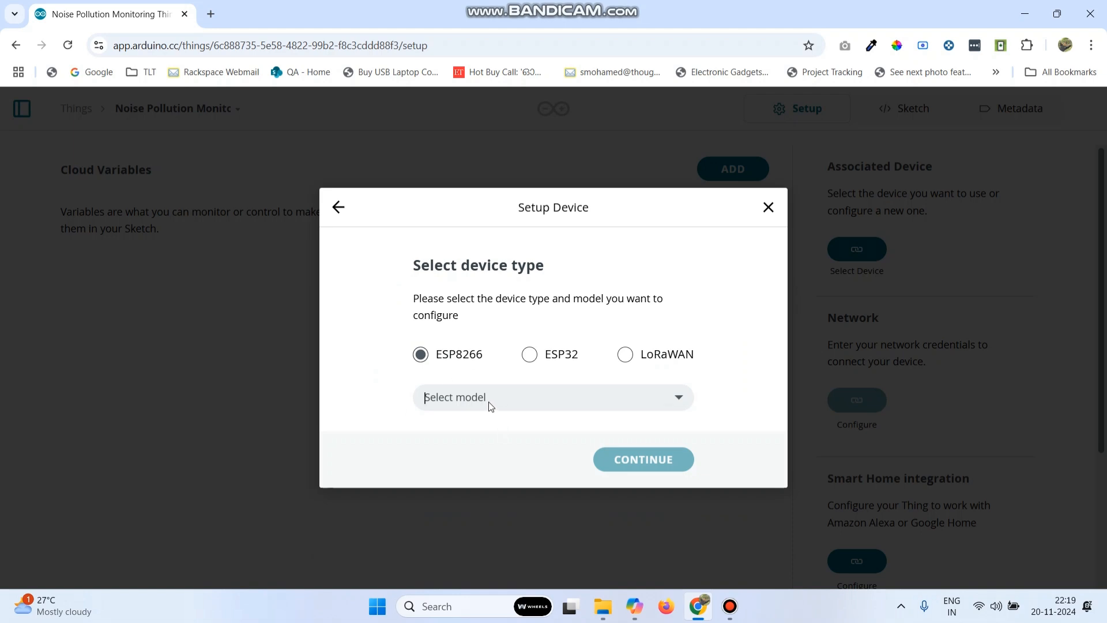
text(node)
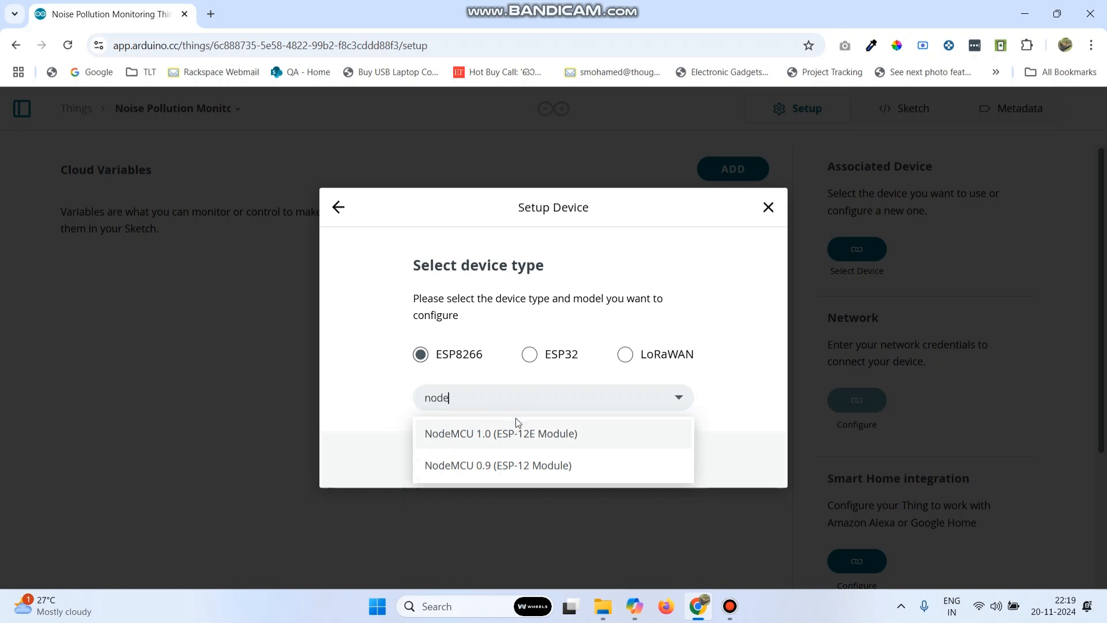
click(500, 432)
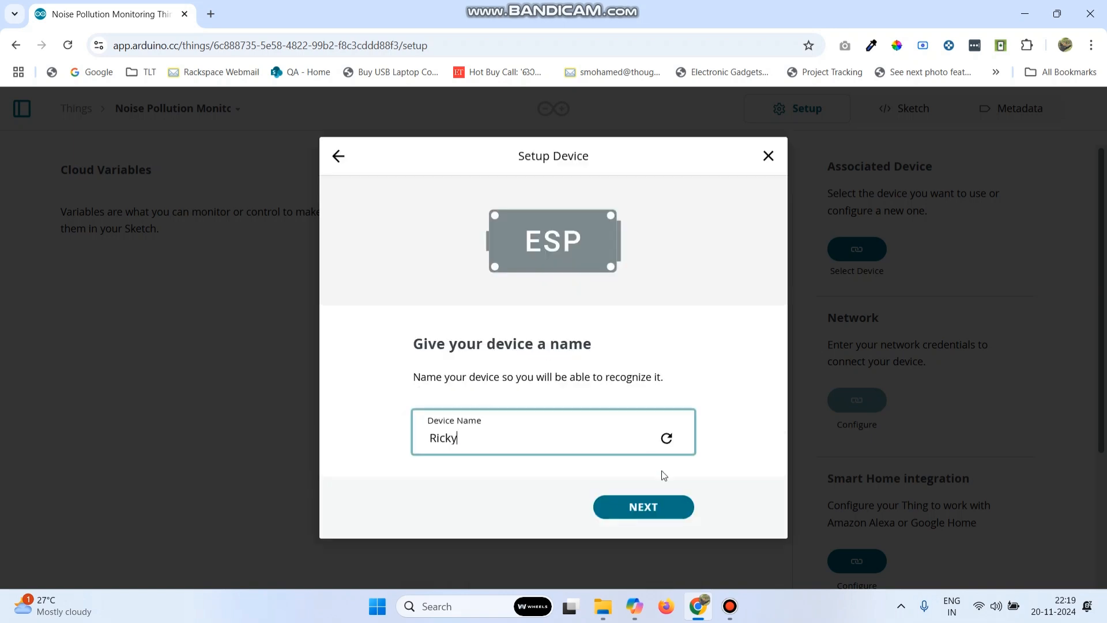
double_click(442, 438)
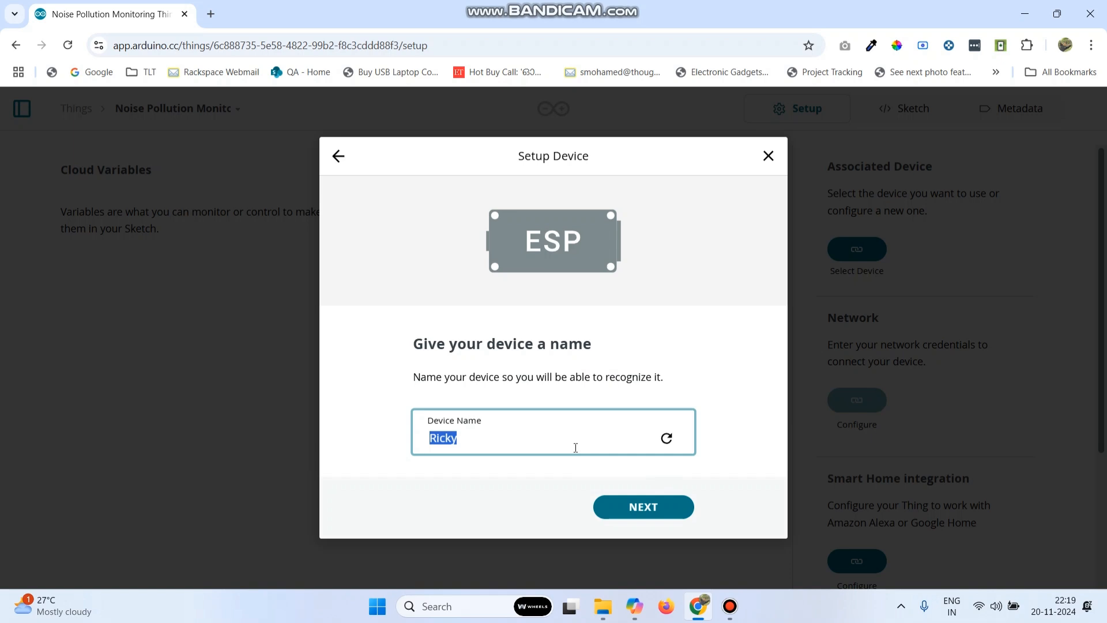
text(TechTrends)
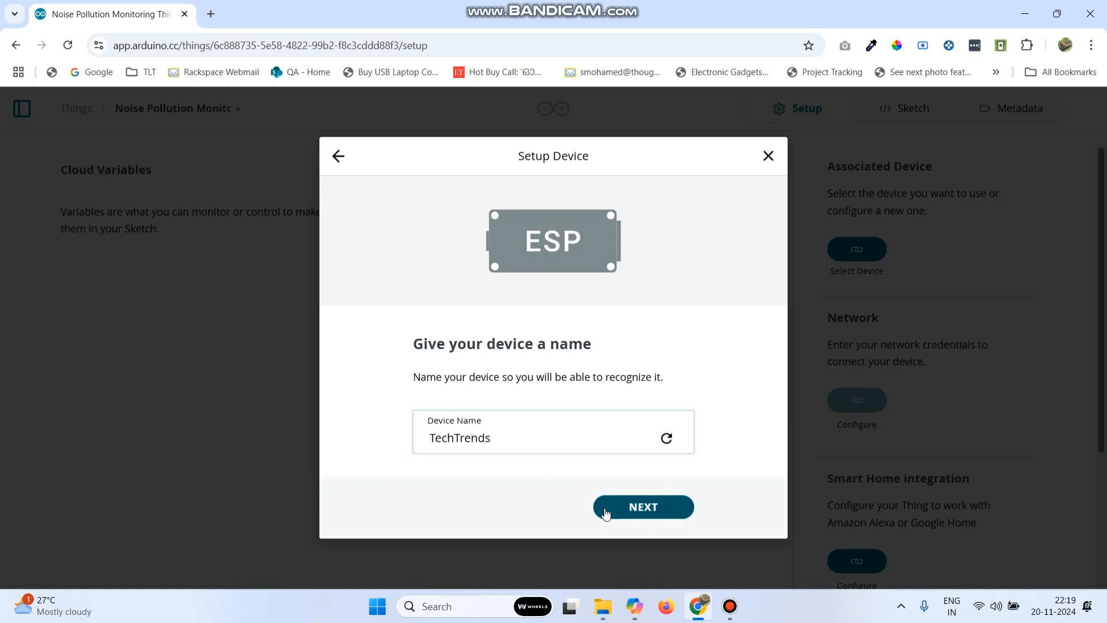
click(643, 506)
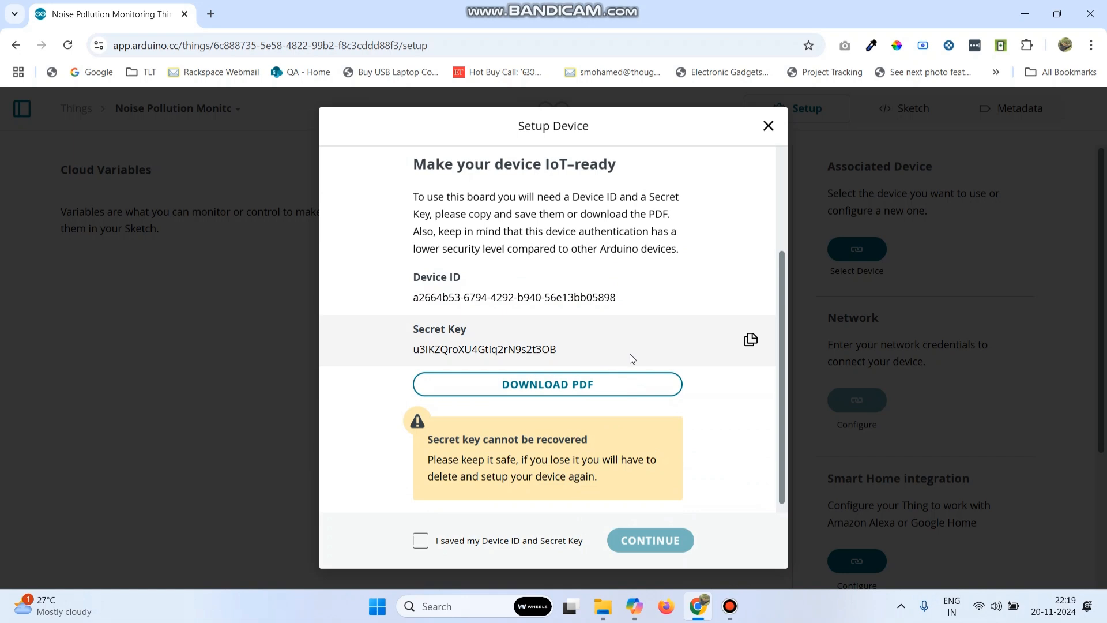
Copy the device secret key, confirm it was saved, and finish the device setup.
click(749, 339)
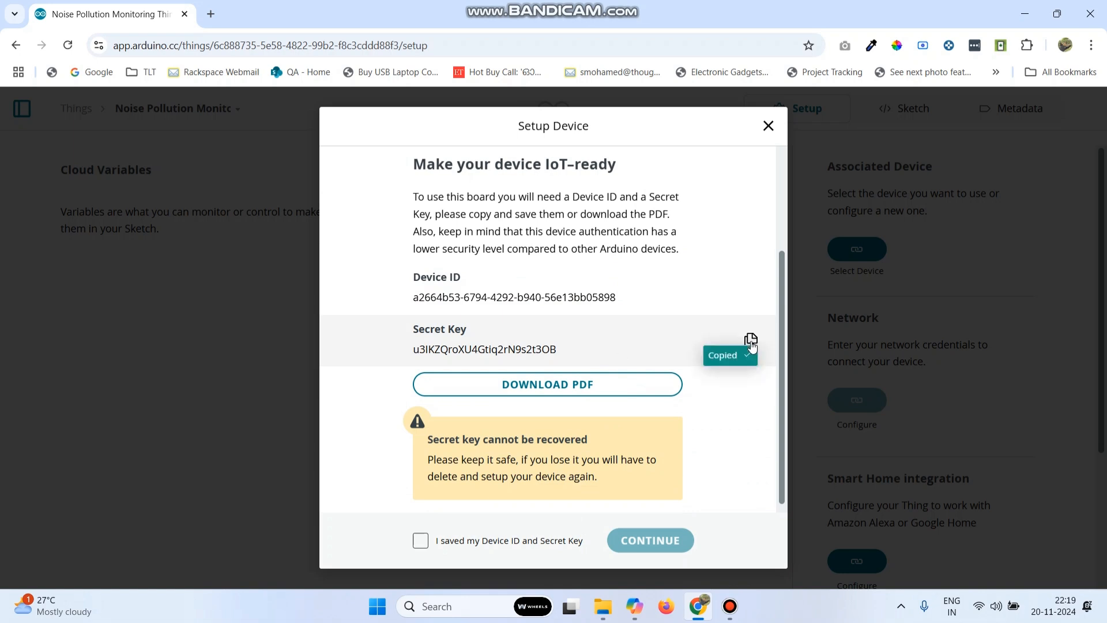
click(419, 539)
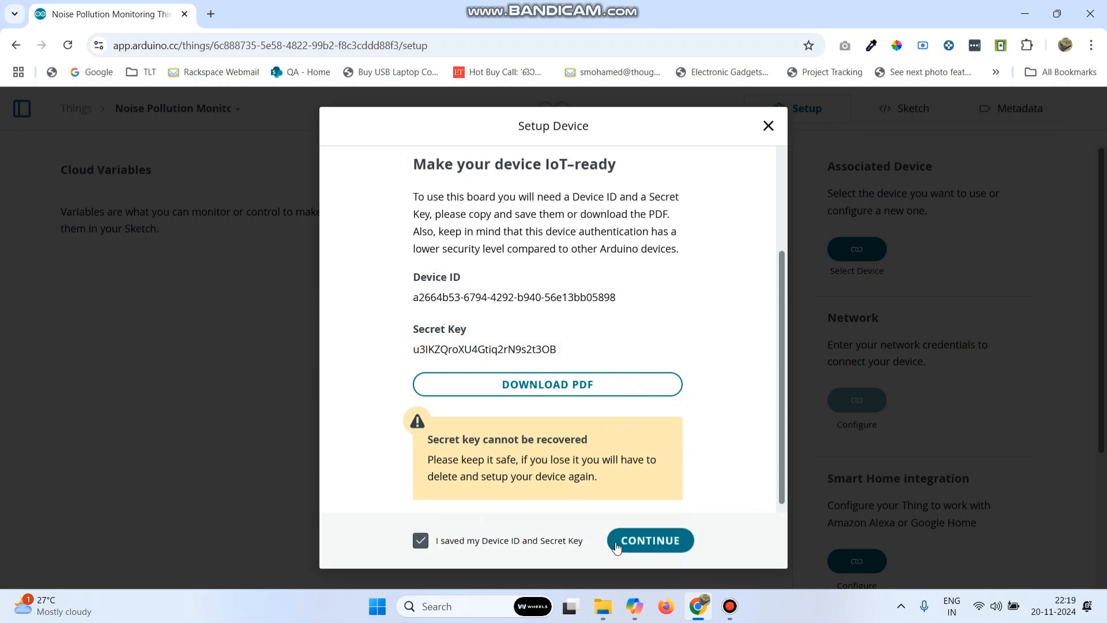
click(651, 540)
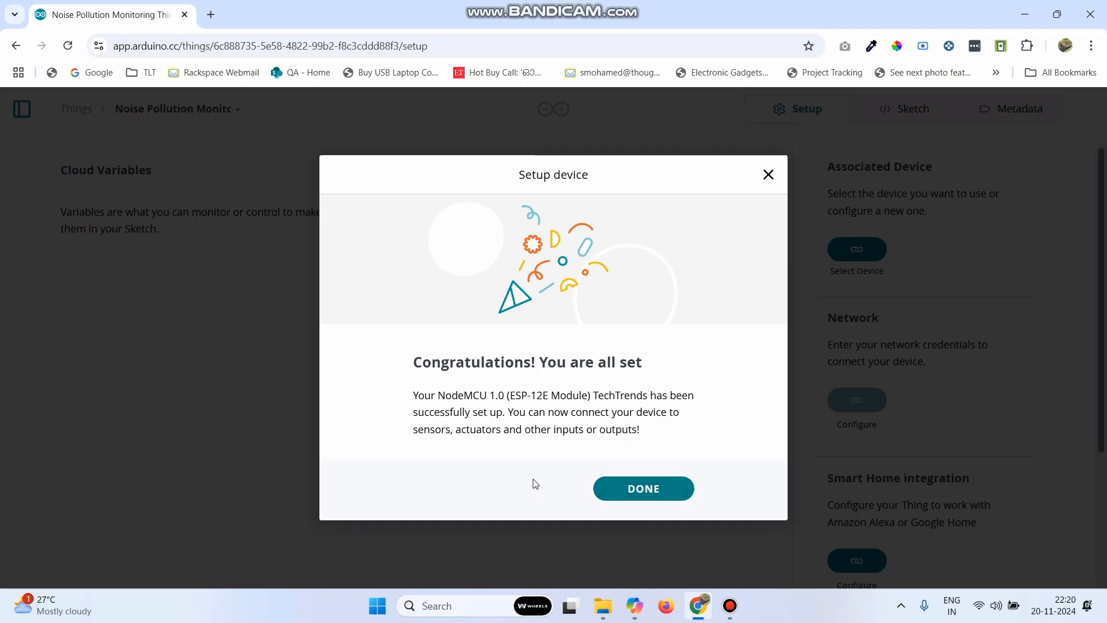
click(643, 488)
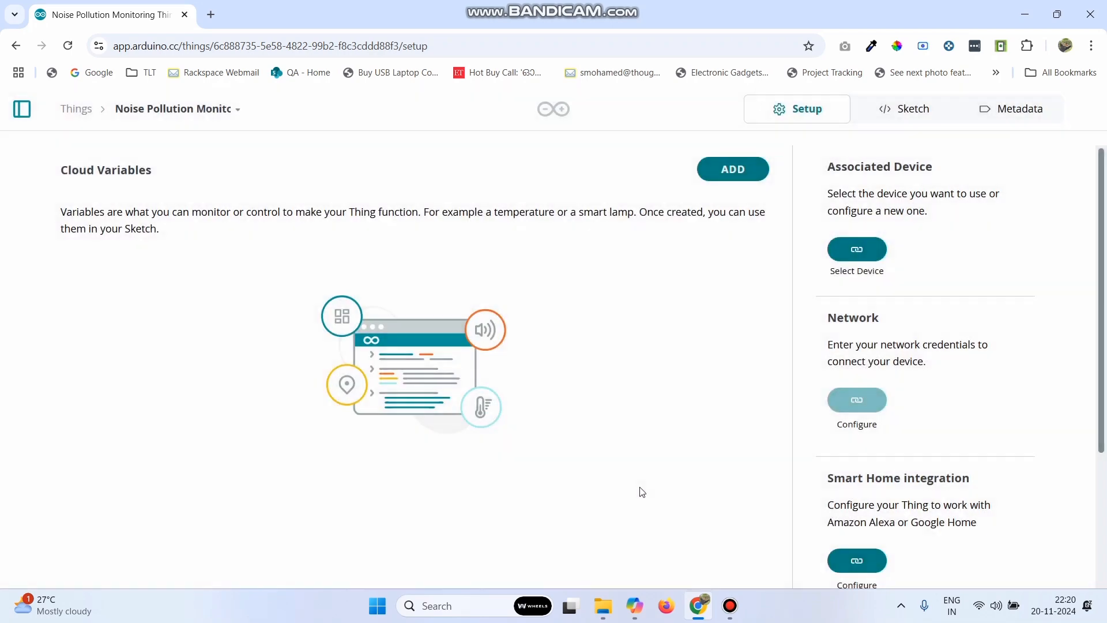
click(856, 249)
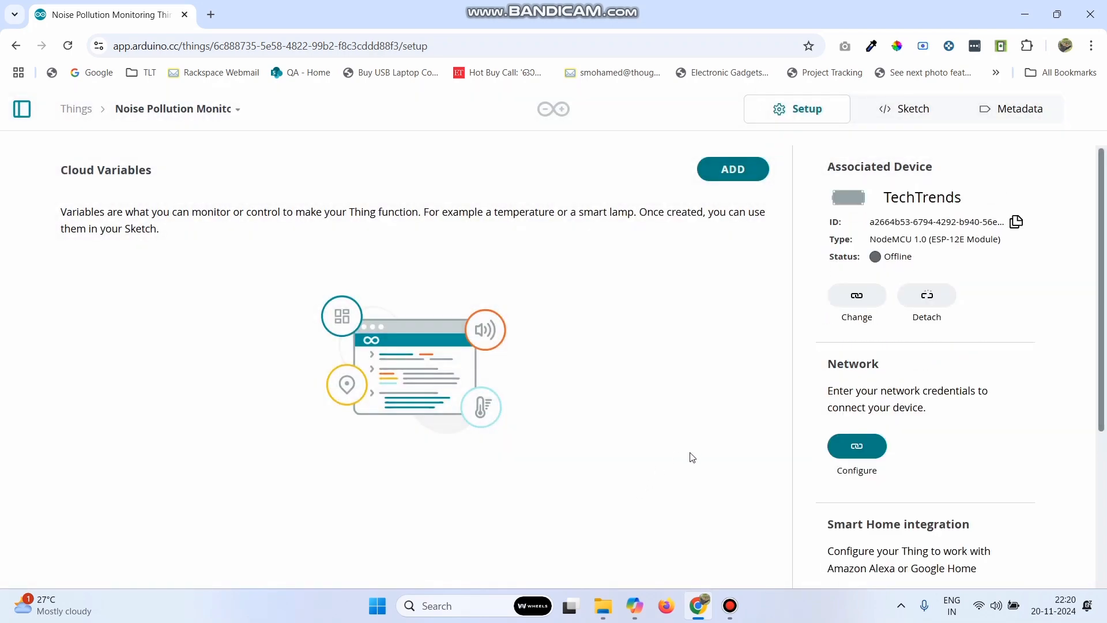
Save Wi-Fi 'JioFi2_D08135', its password and the secret key as network settings.
click(855, 445)
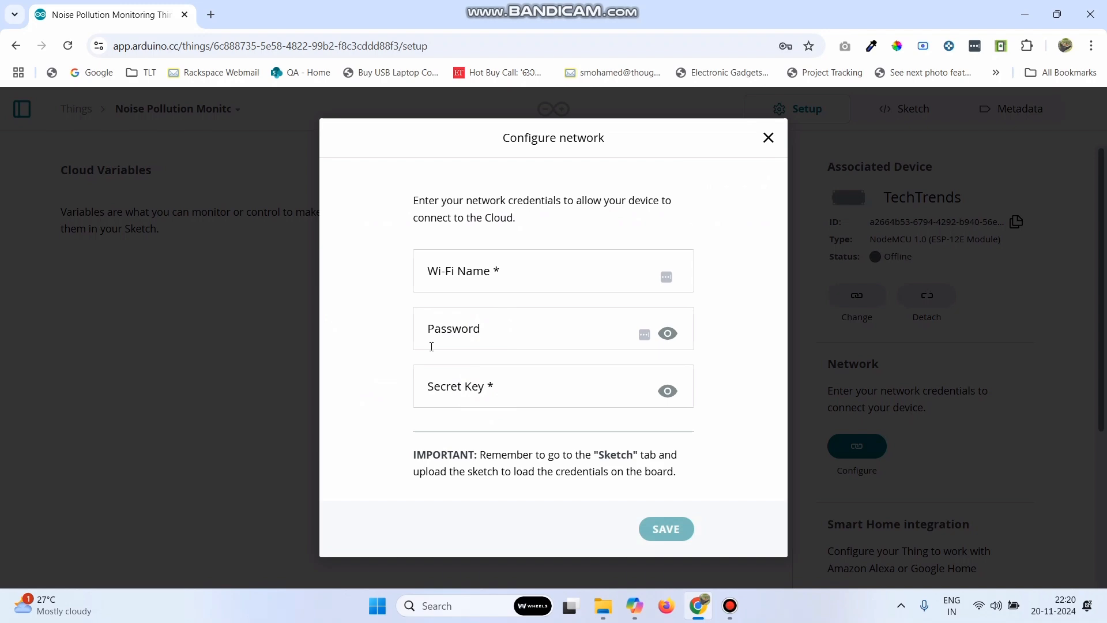
text(JioFi2_D08135)
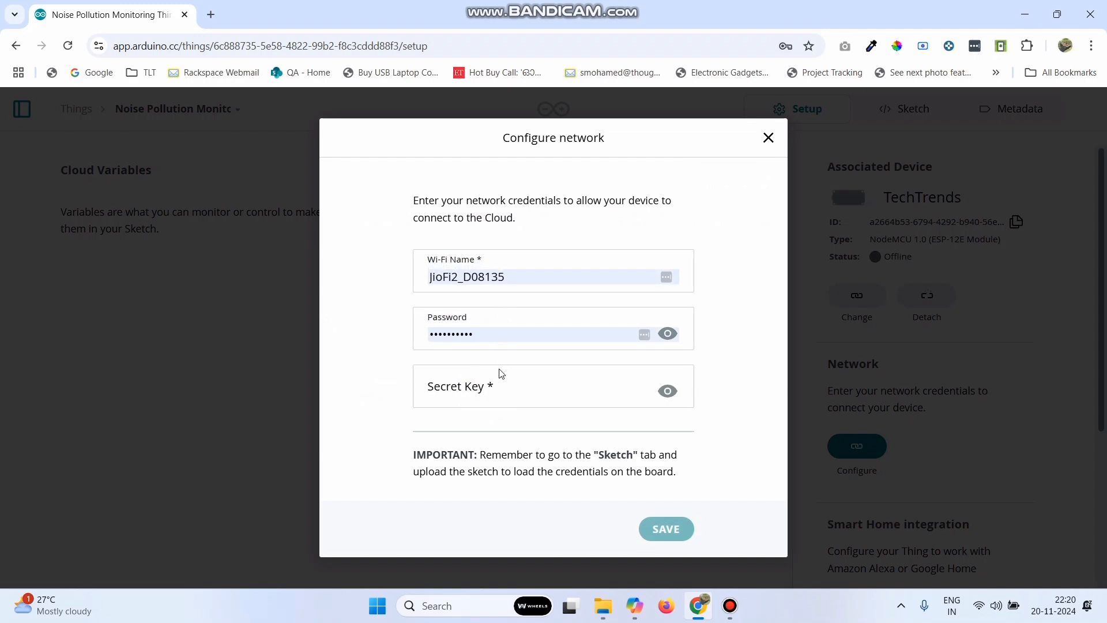
click(518, 391)
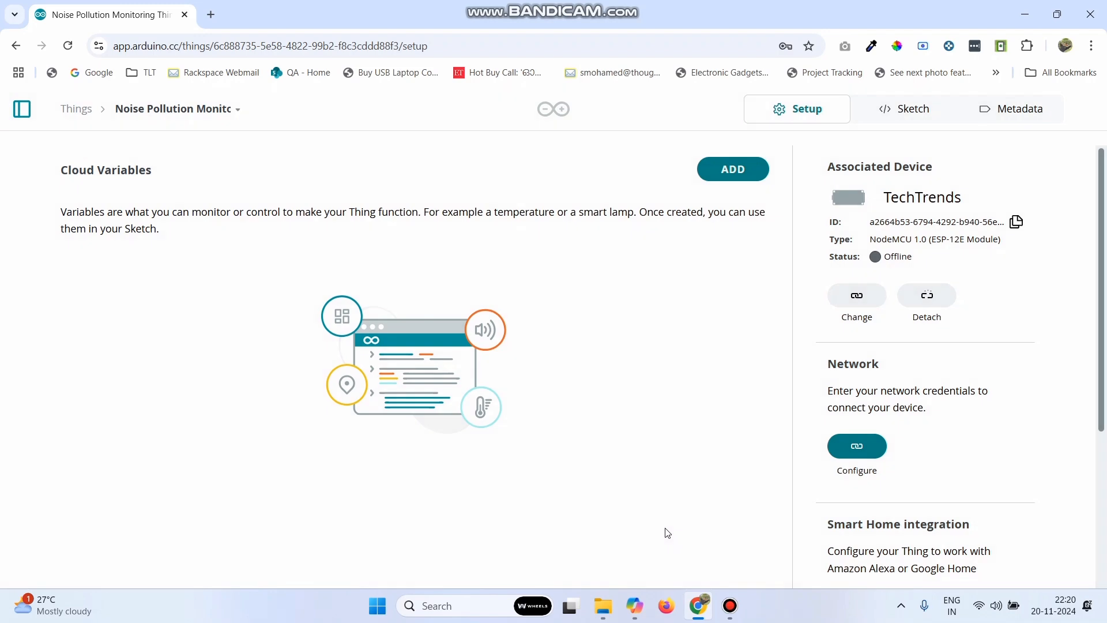
click(856, 445)
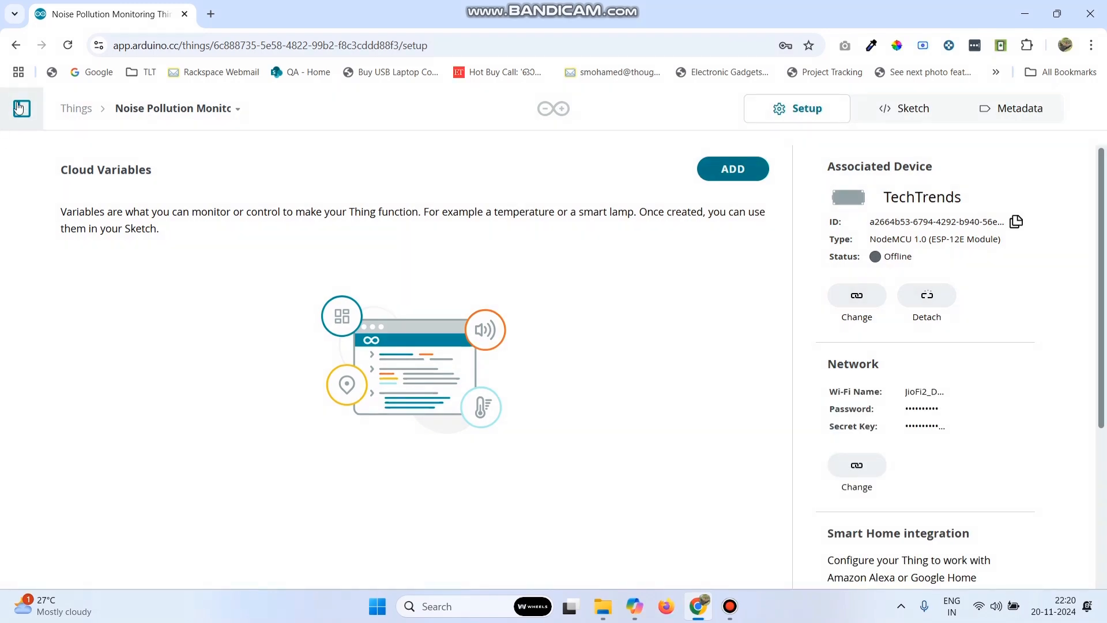
click(19, 108)
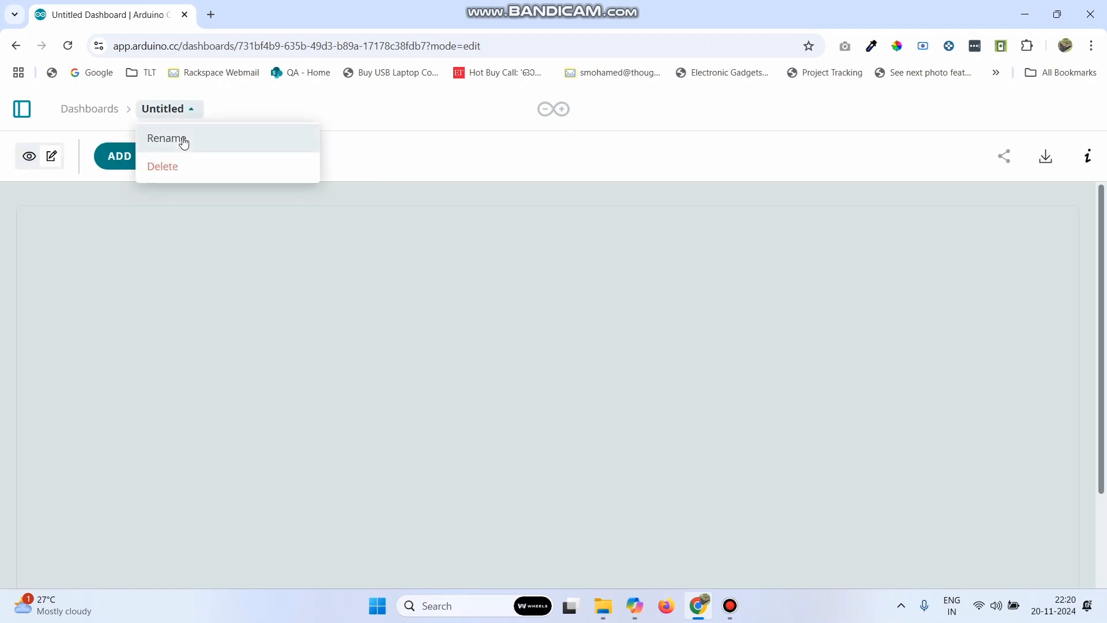
Rename the untitled dashboard to 'Noise Pollution Monitoring'.
click(166, 139)
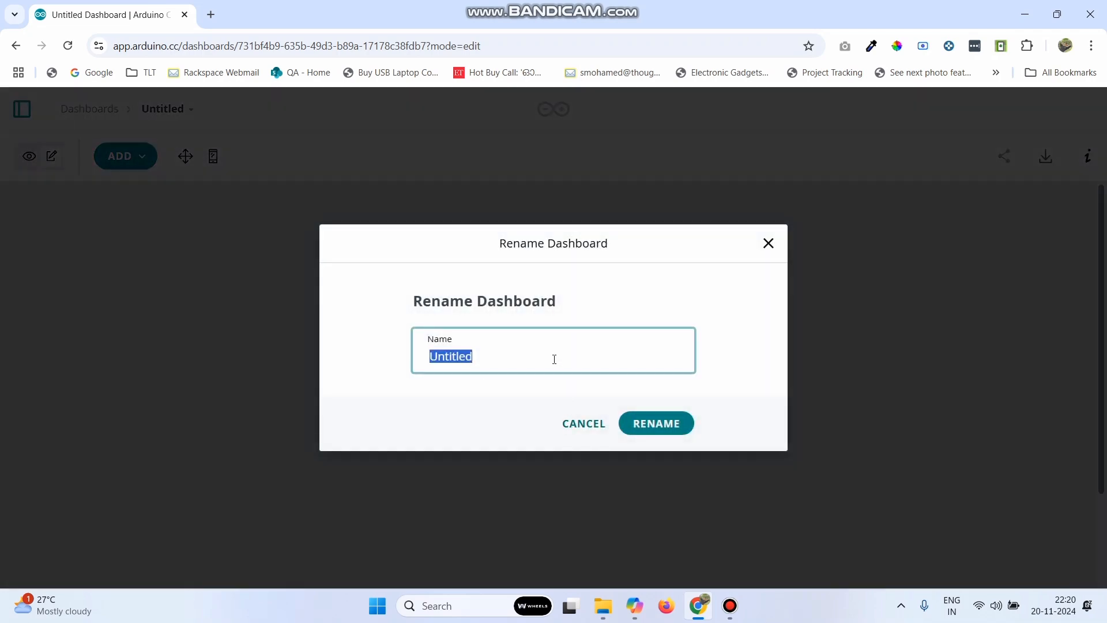
text(Noise Pollution)
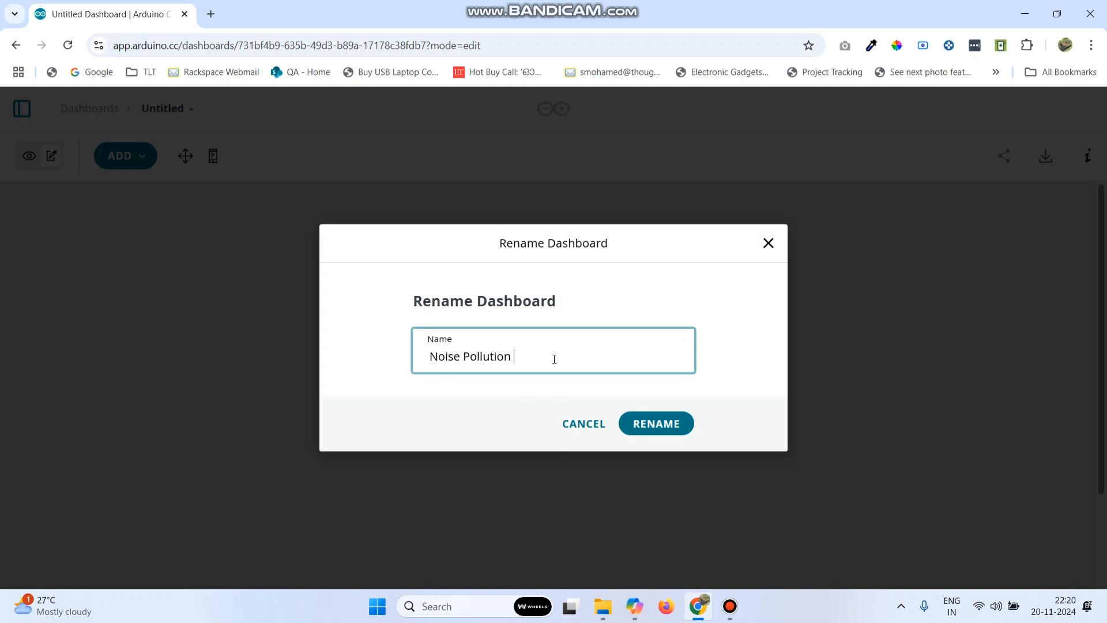
text(Monitoring)
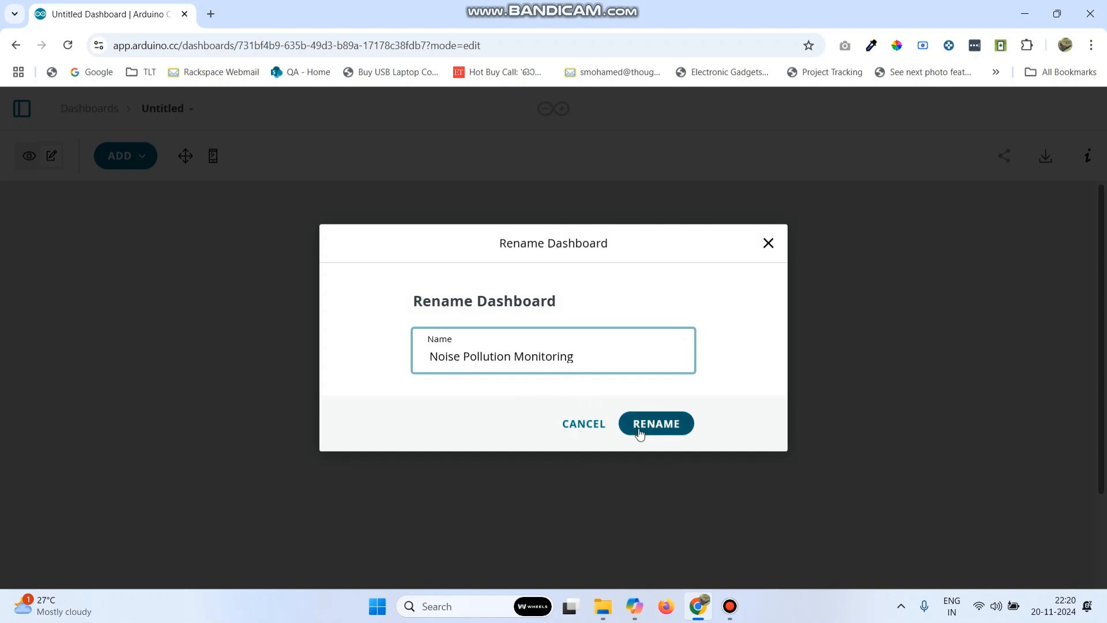
click(654, 423)
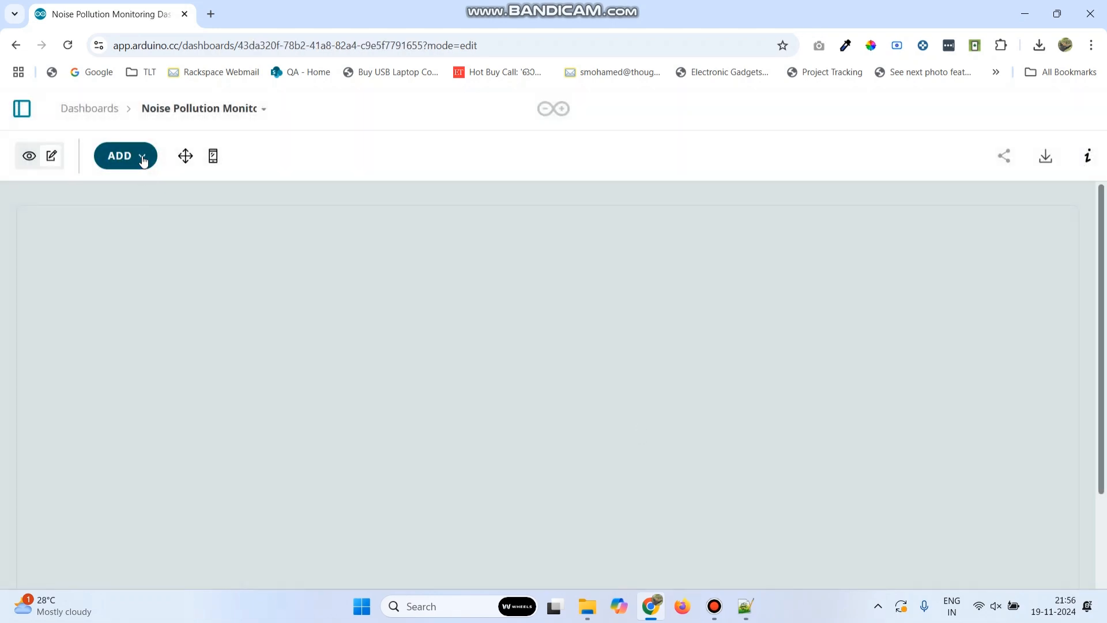
Add a Gauge widget to the dashboard and name it 'Noise Level'.
click(124, 156)
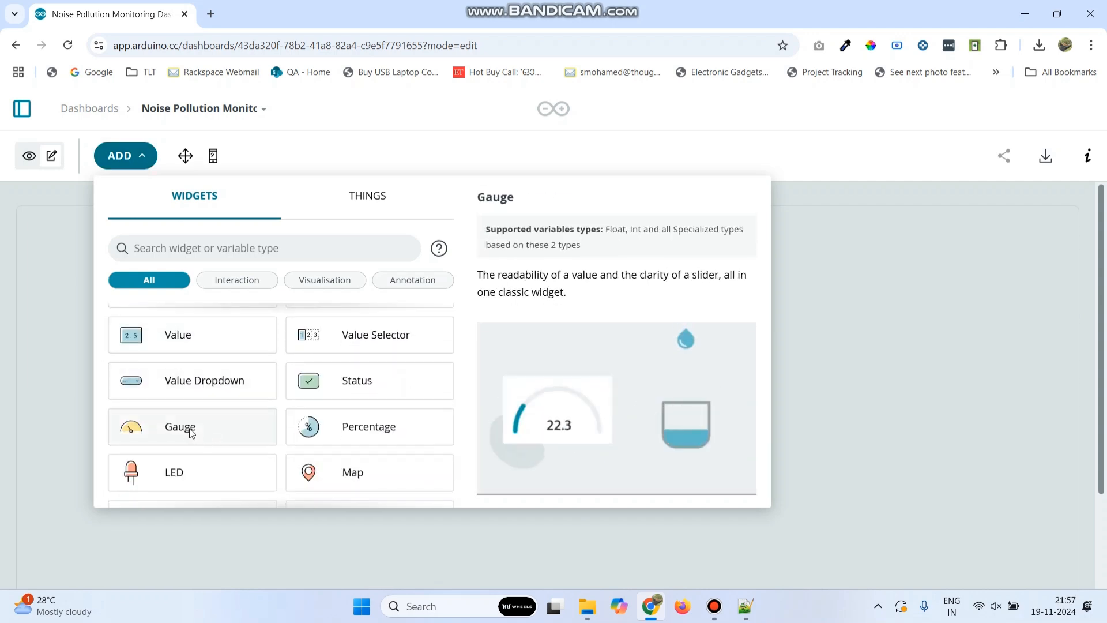
click(180, 427)
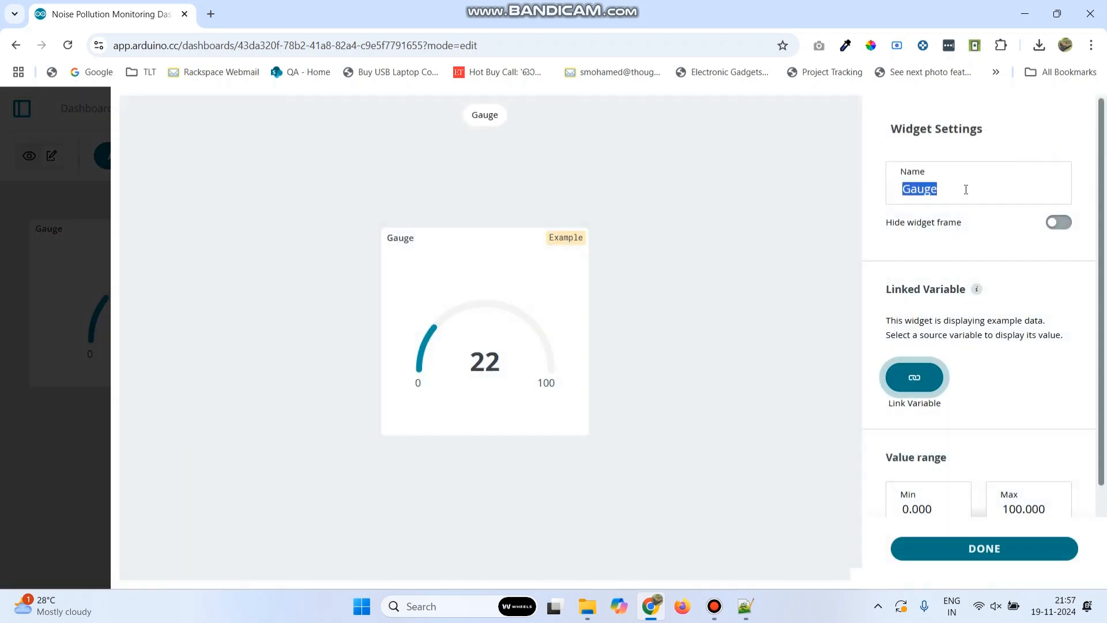
text(N)
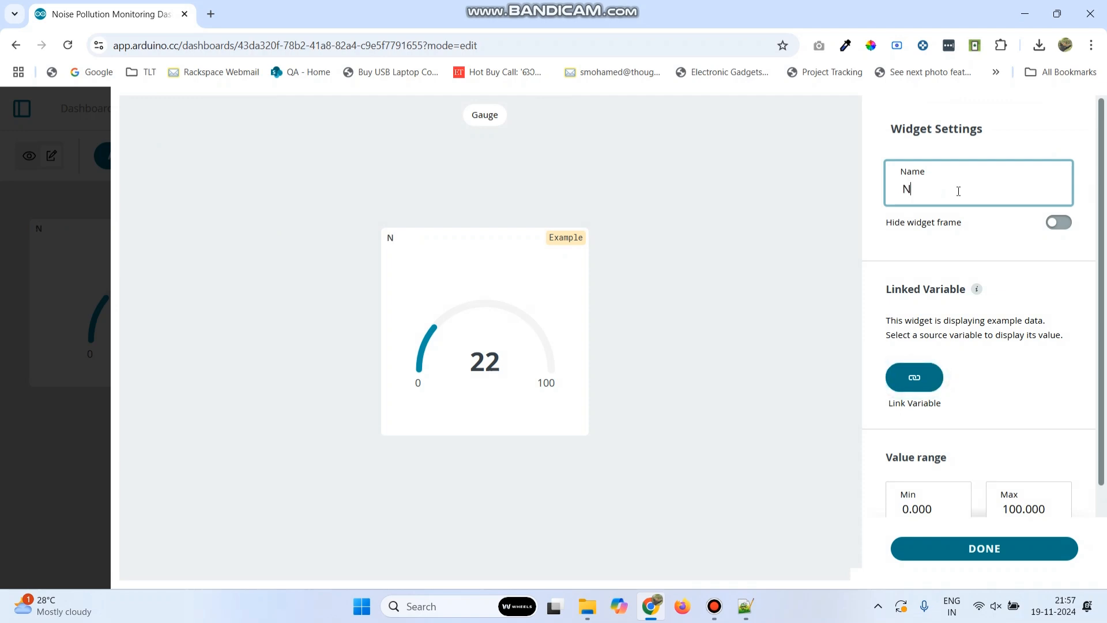
text(oise Le)
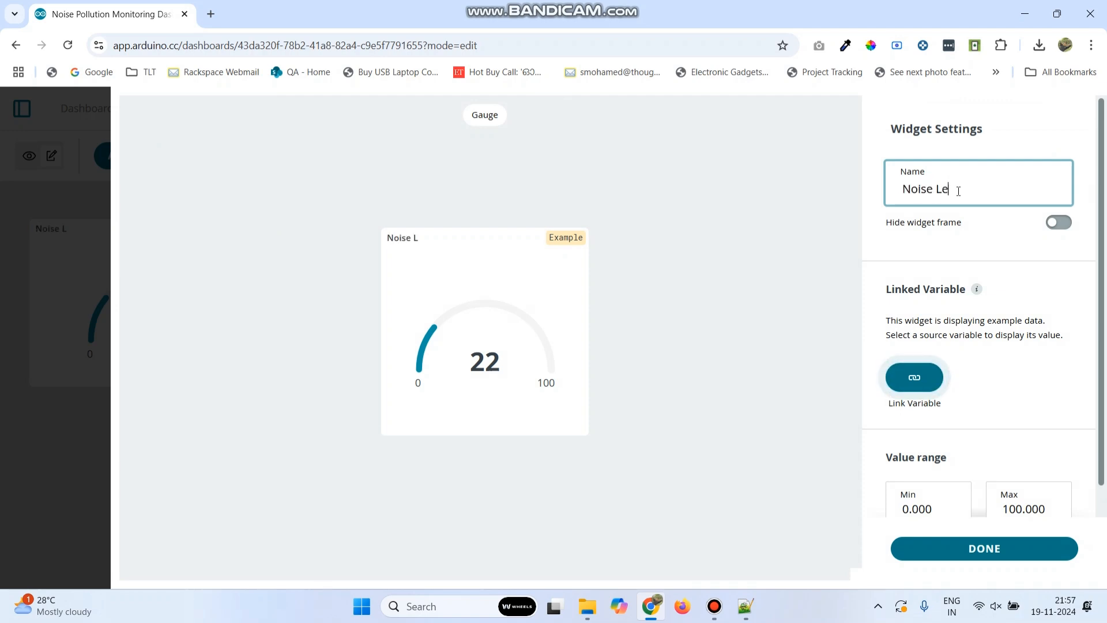
text(vel)
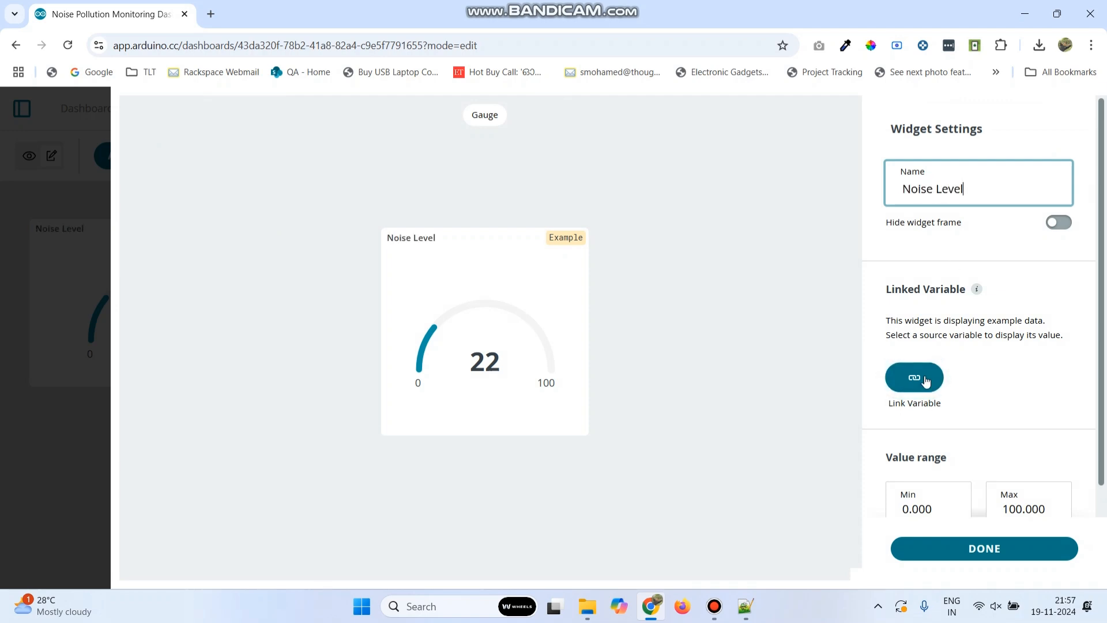
Link the gauge to the noiselevel variable and change its maximum from 100 to 1000.
click(914, 377)
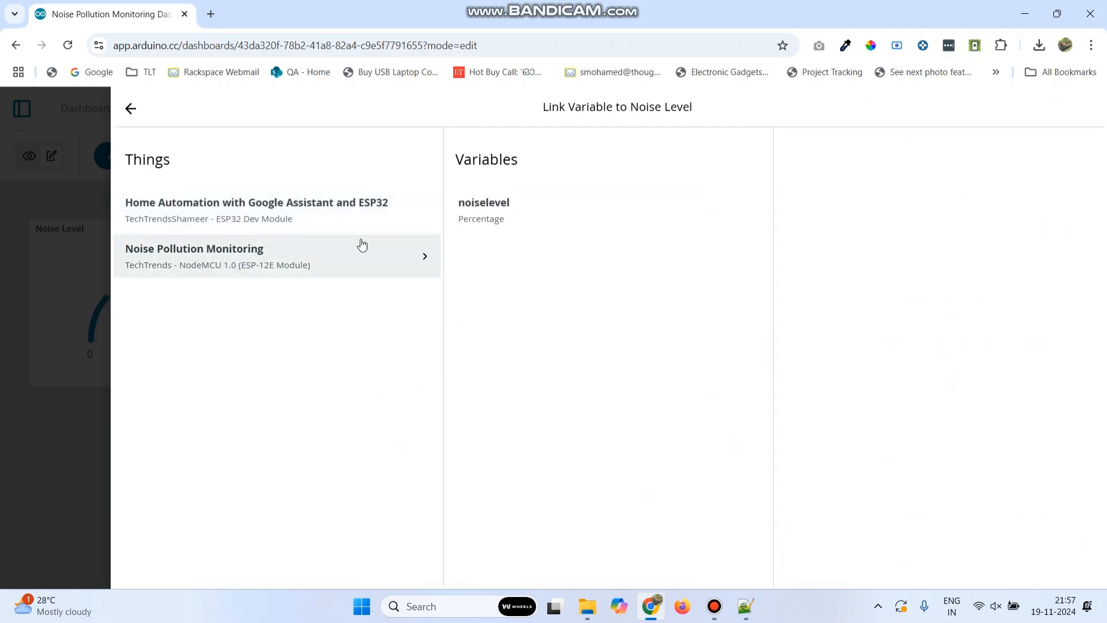
click(495, 210)
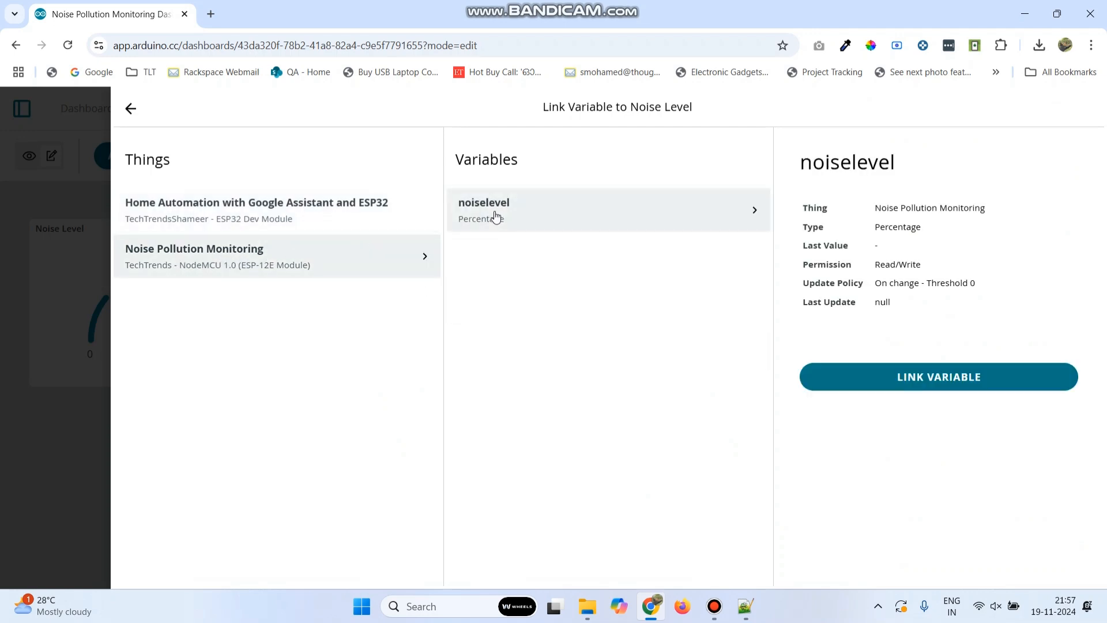
click(938, 376)
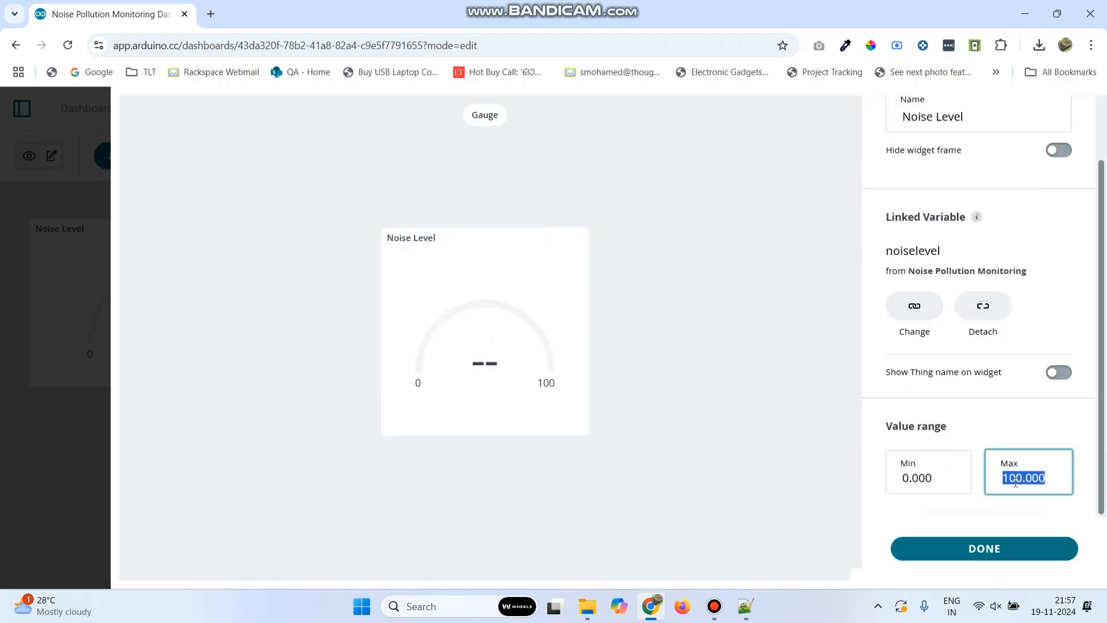
click(1023, 478)
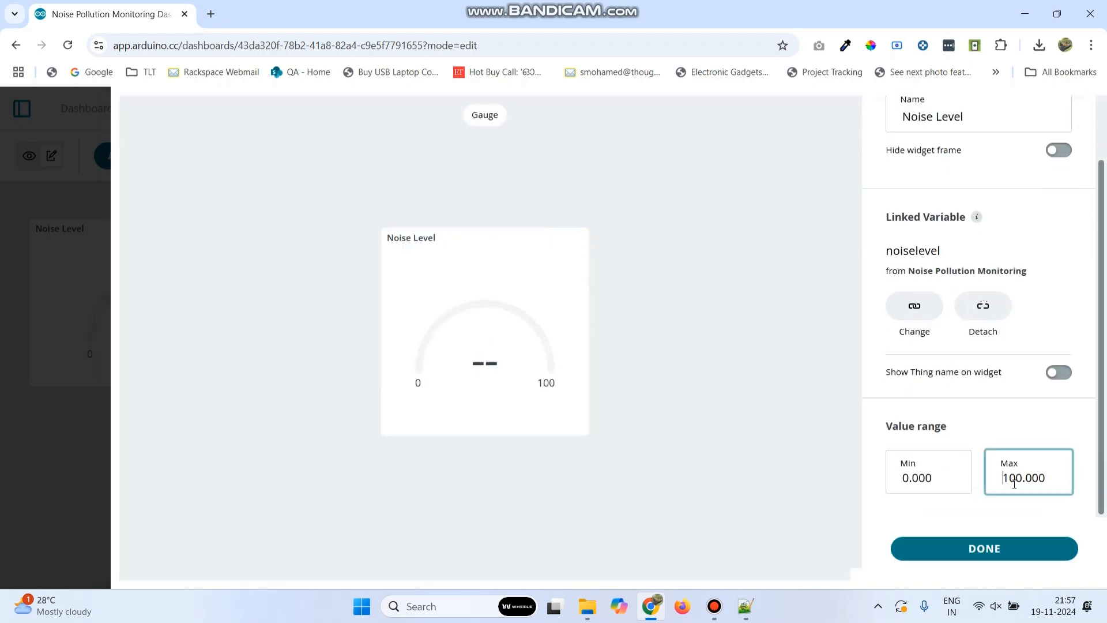
key(Backspace)
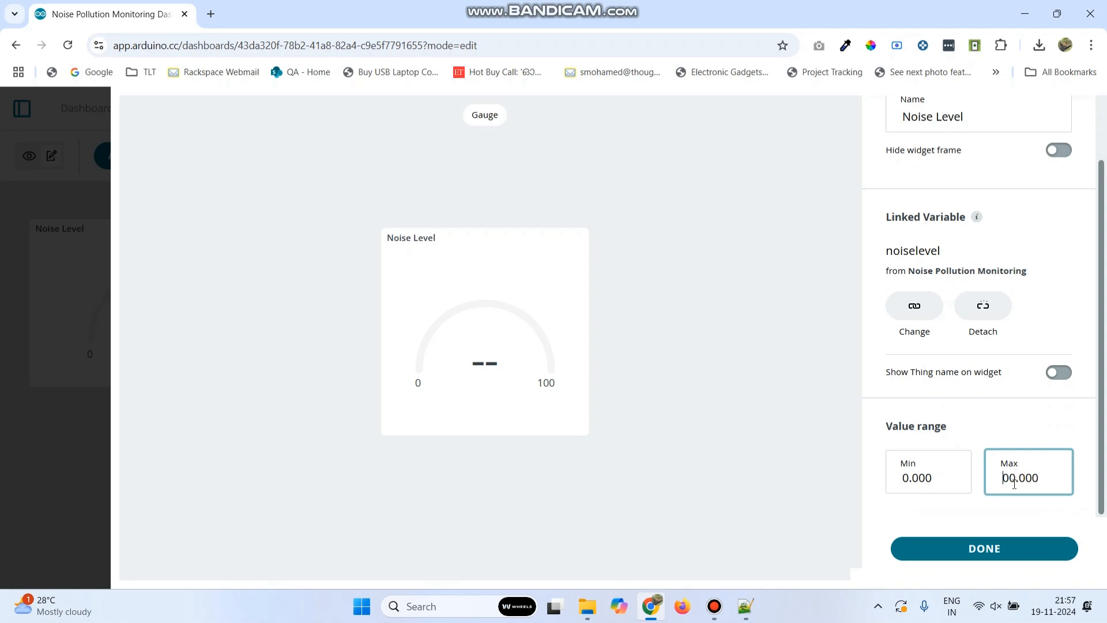
click(984, 549)
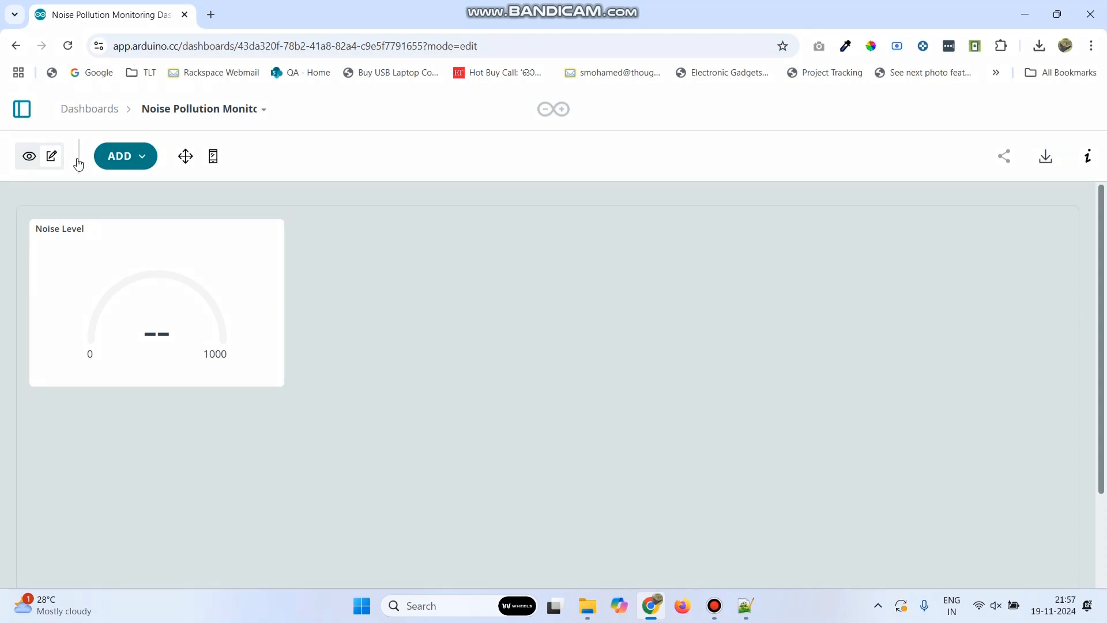
Open the Noise Pollution Monitoring Thing from the Things list and go to its sketch.
click(22, 109)
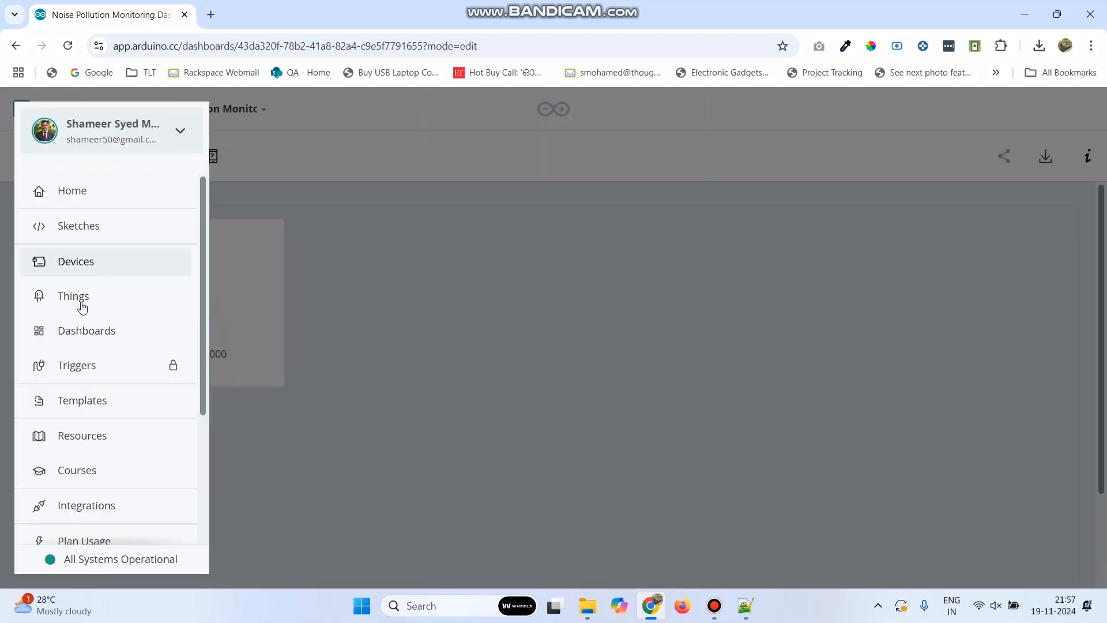
click(22, 109)
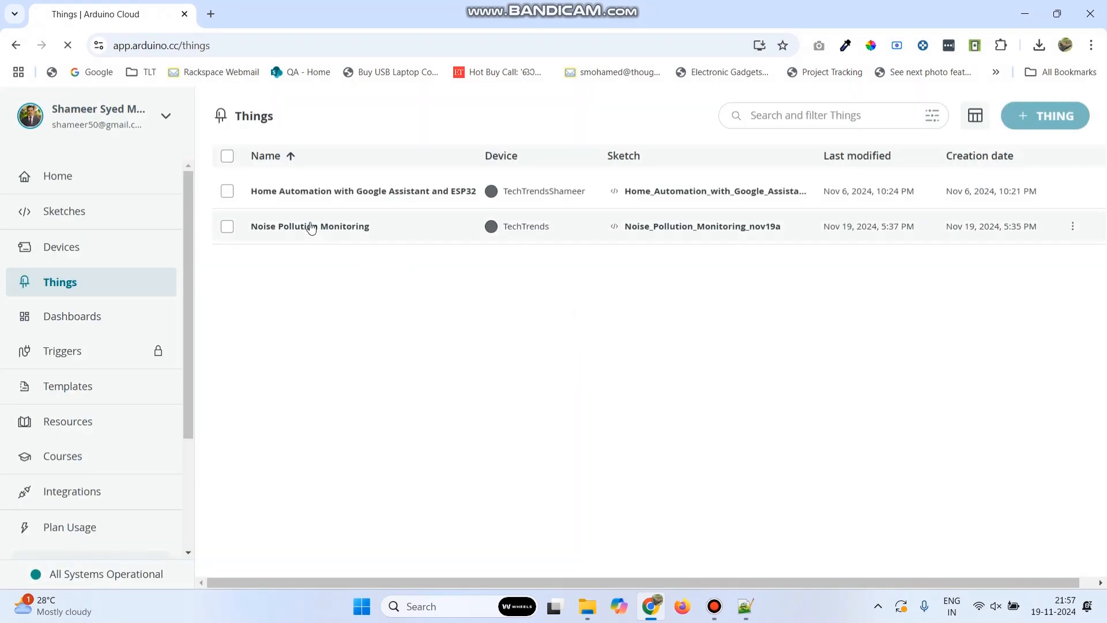
click(310, 226)
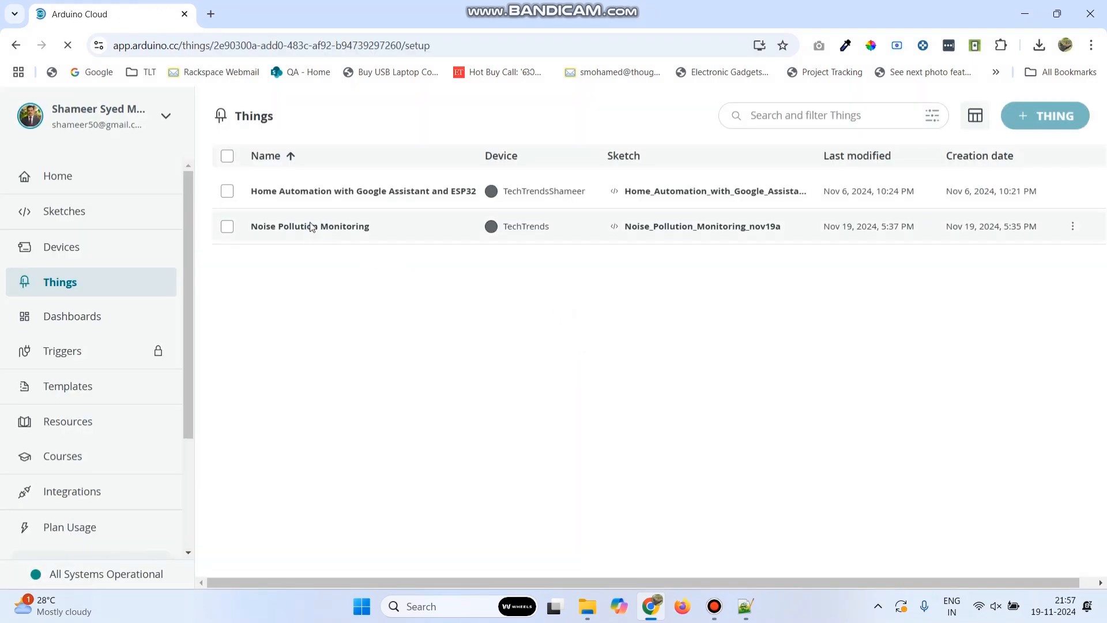
click(310, 226)
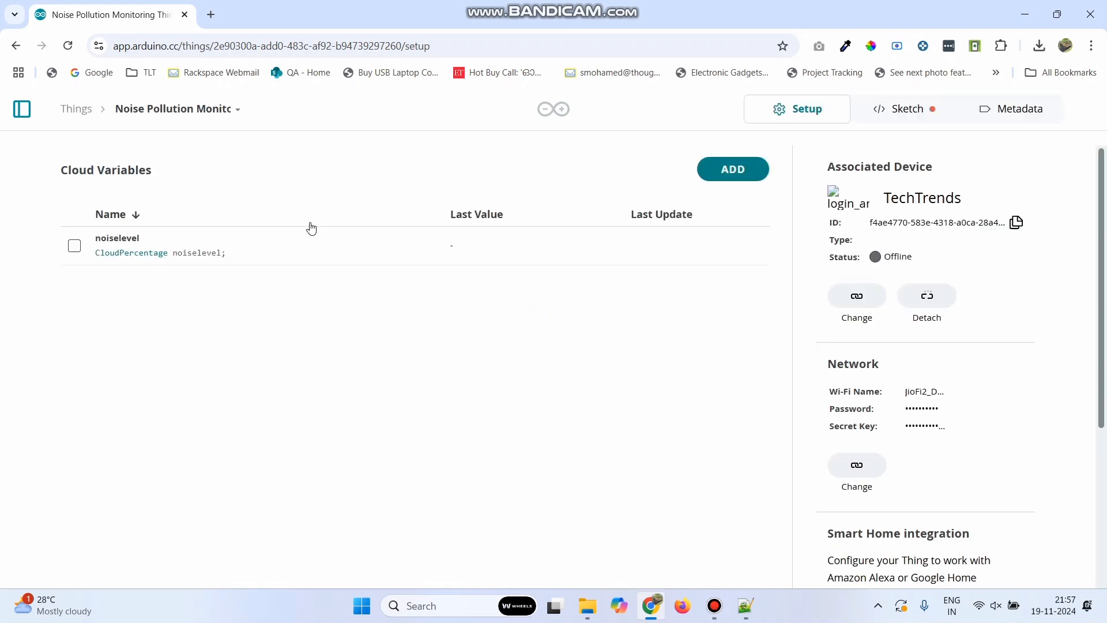
click(904, 108)
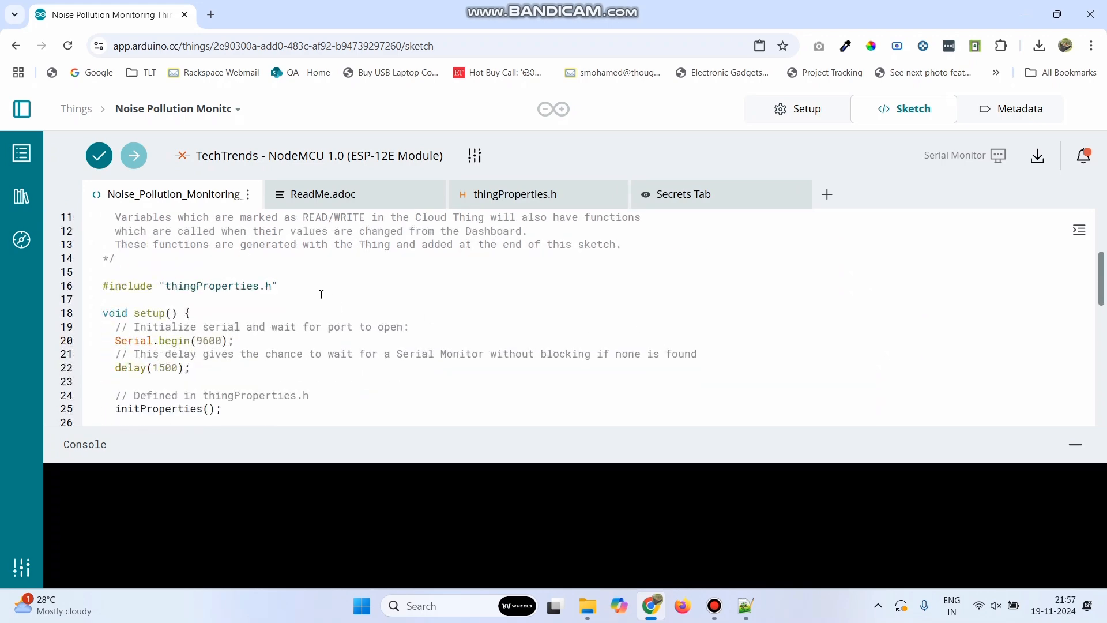
mouse_move(330, 288)
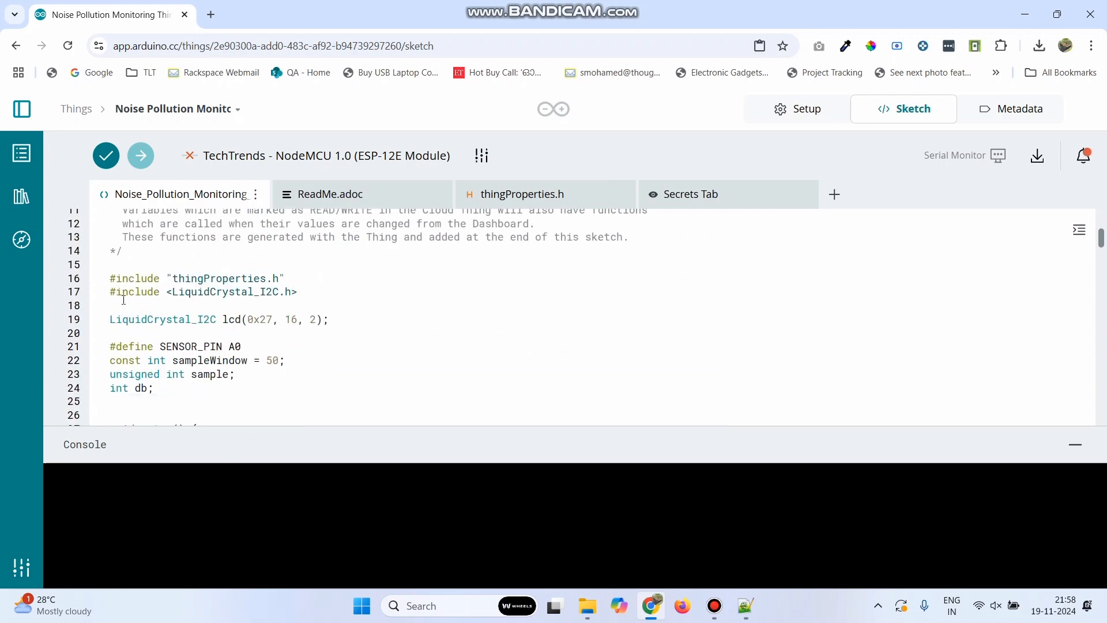
Review the sketch's sensor pin definition, pinMode setup and sampling loop code.
scroll(down, 3)
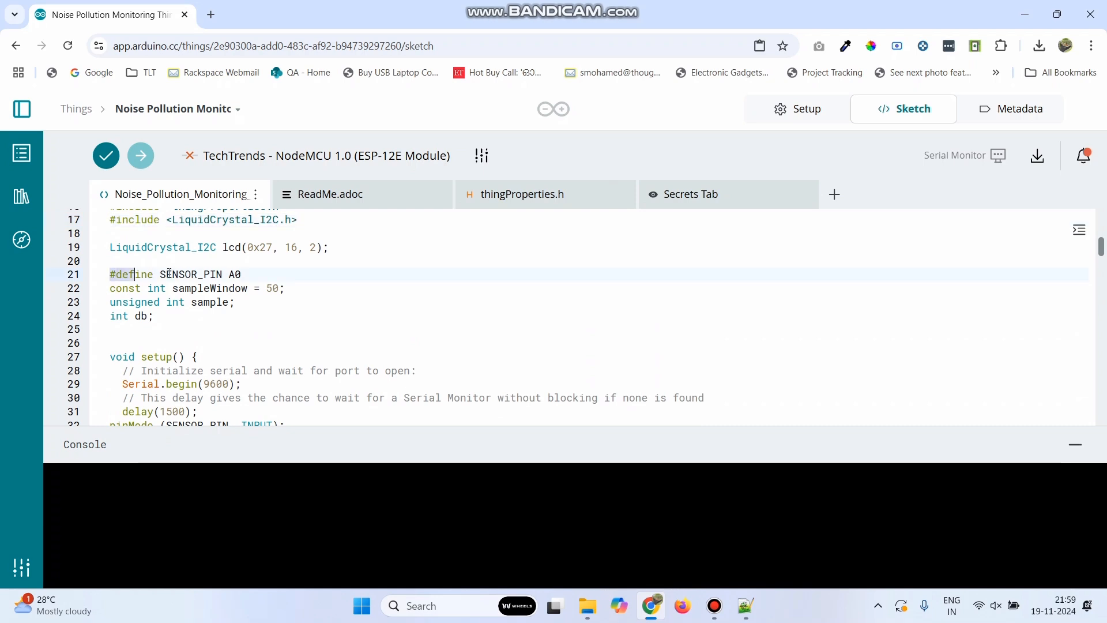
click(263, 274)
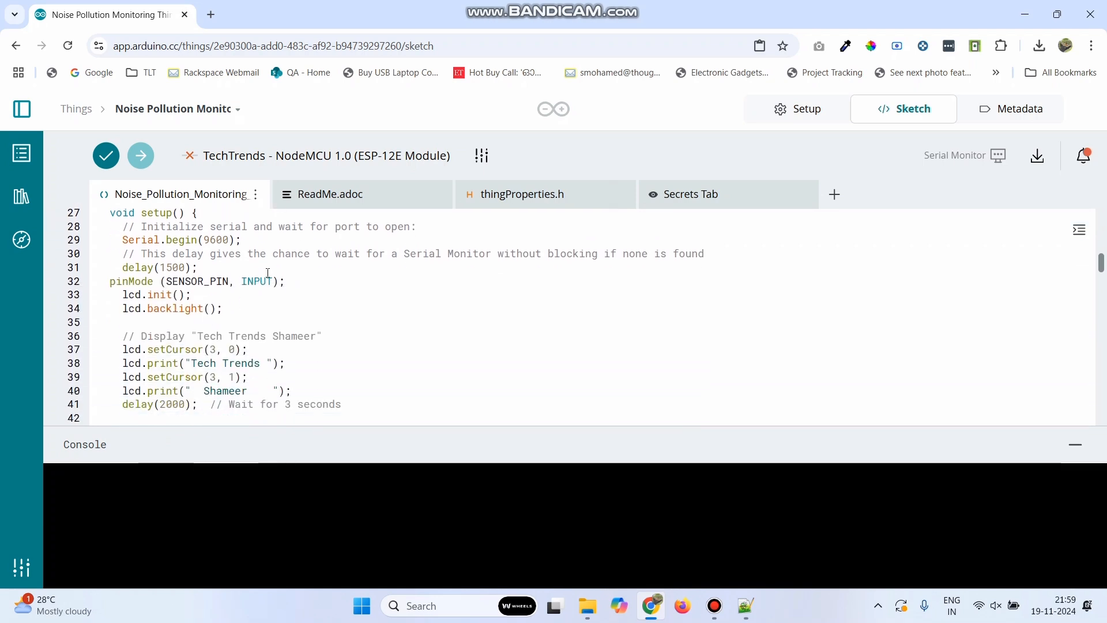
click(110, 281)
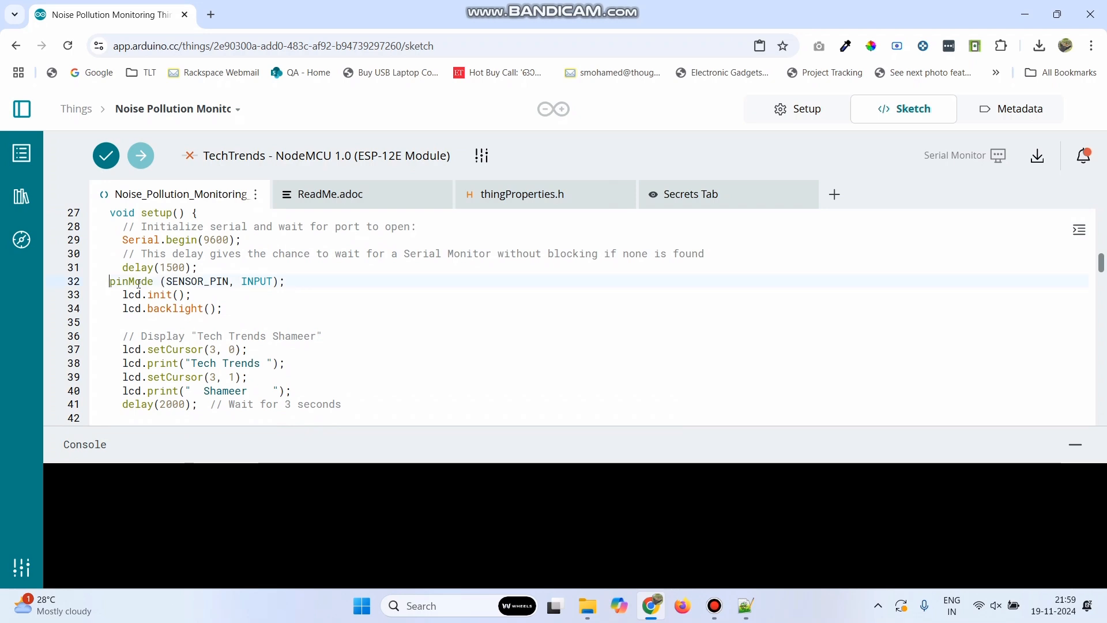
scroll(down, 3)
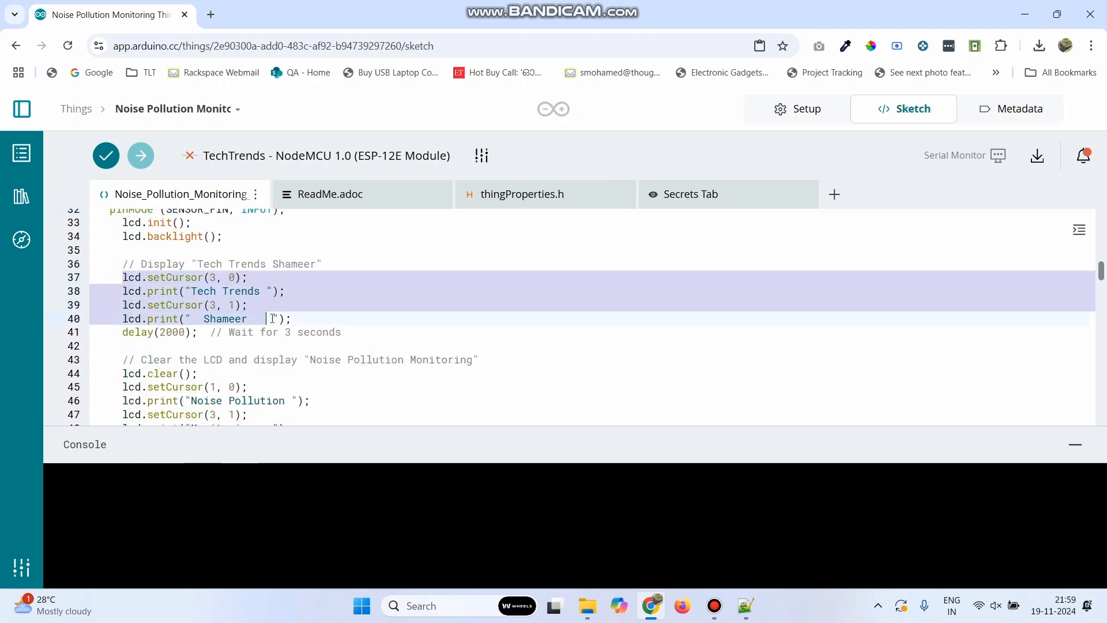
scroll(down, 3)
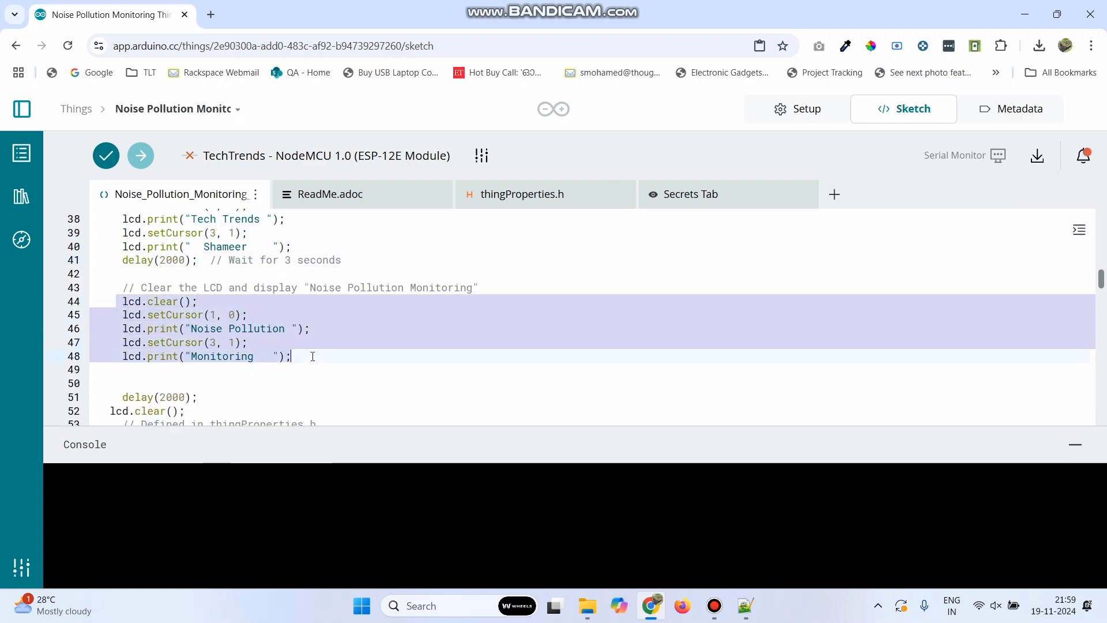
scroll(down, 3)
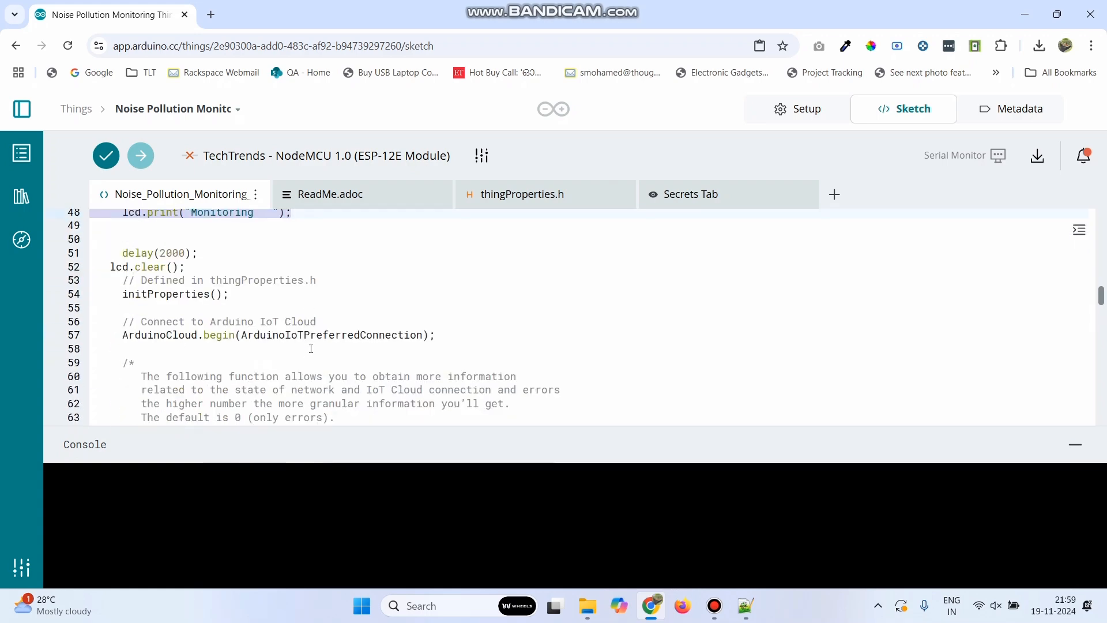
scroll(down, 3)
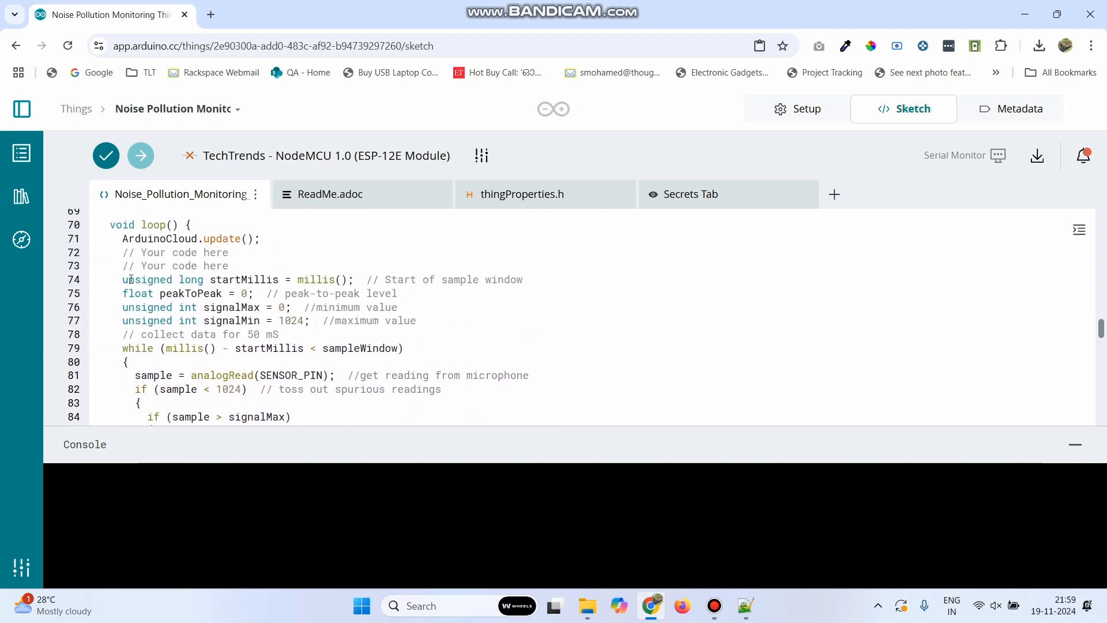
click(122, 279)
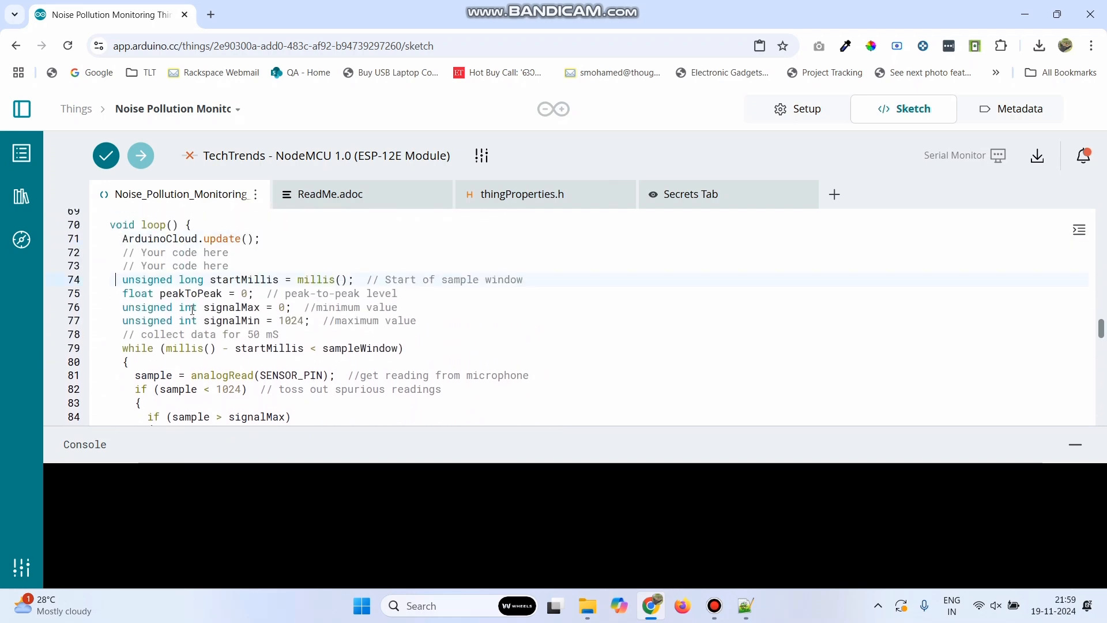
scroll(down, 3)
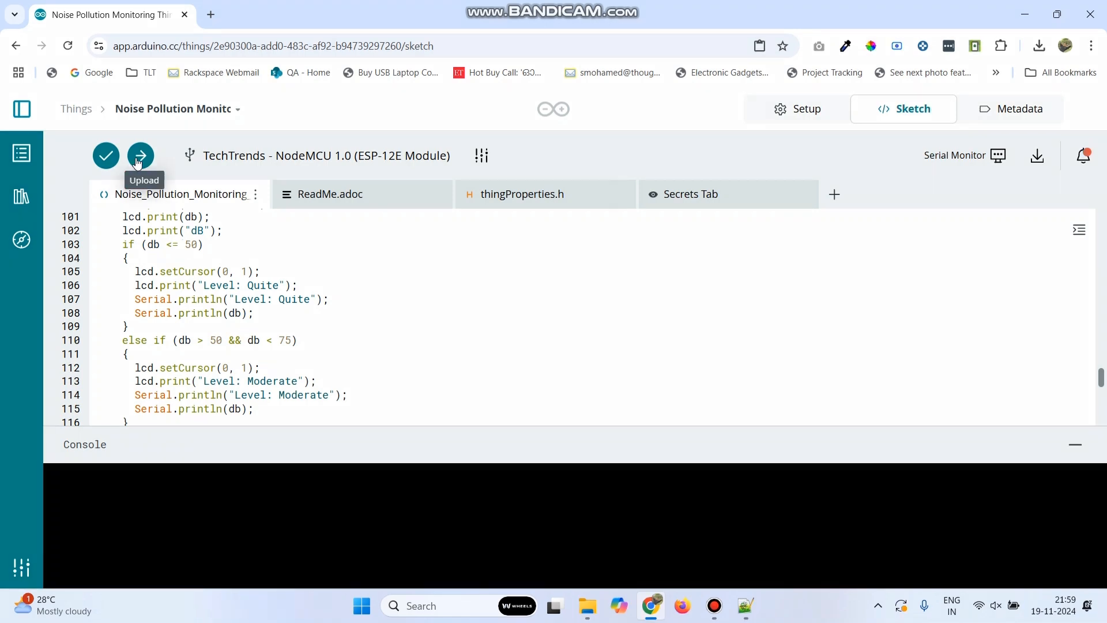
Upload the sketch to the NodeMCU board.
click(141, 156)
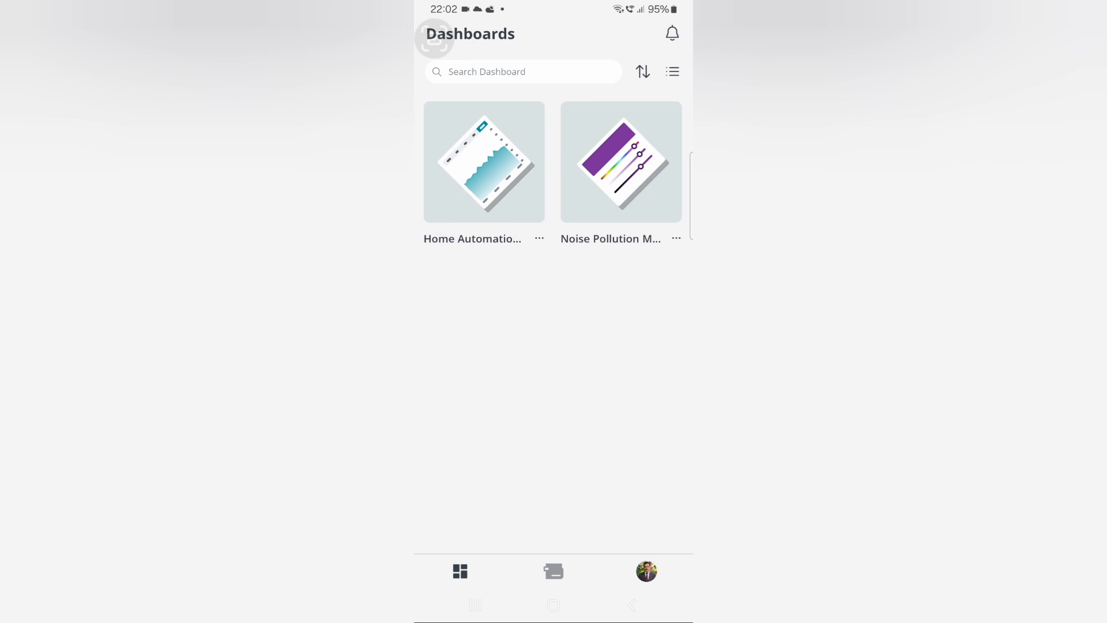
Show the Noise Pollution Monitoring dashboard with its Noise Level gauge (0–1000) in IoT Remote.
click(619, 163)
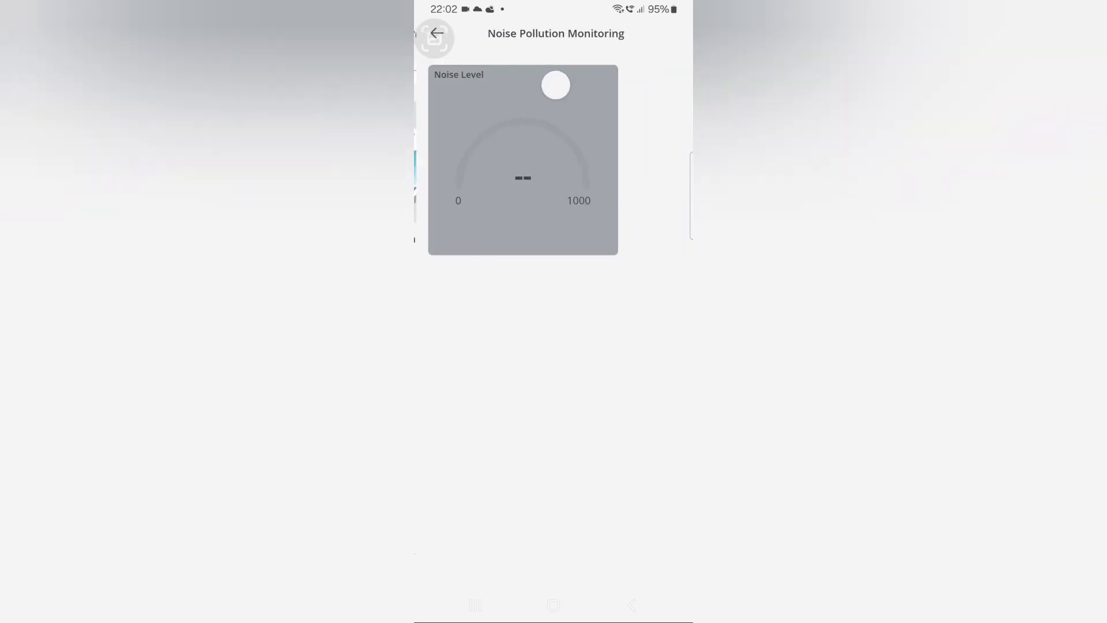